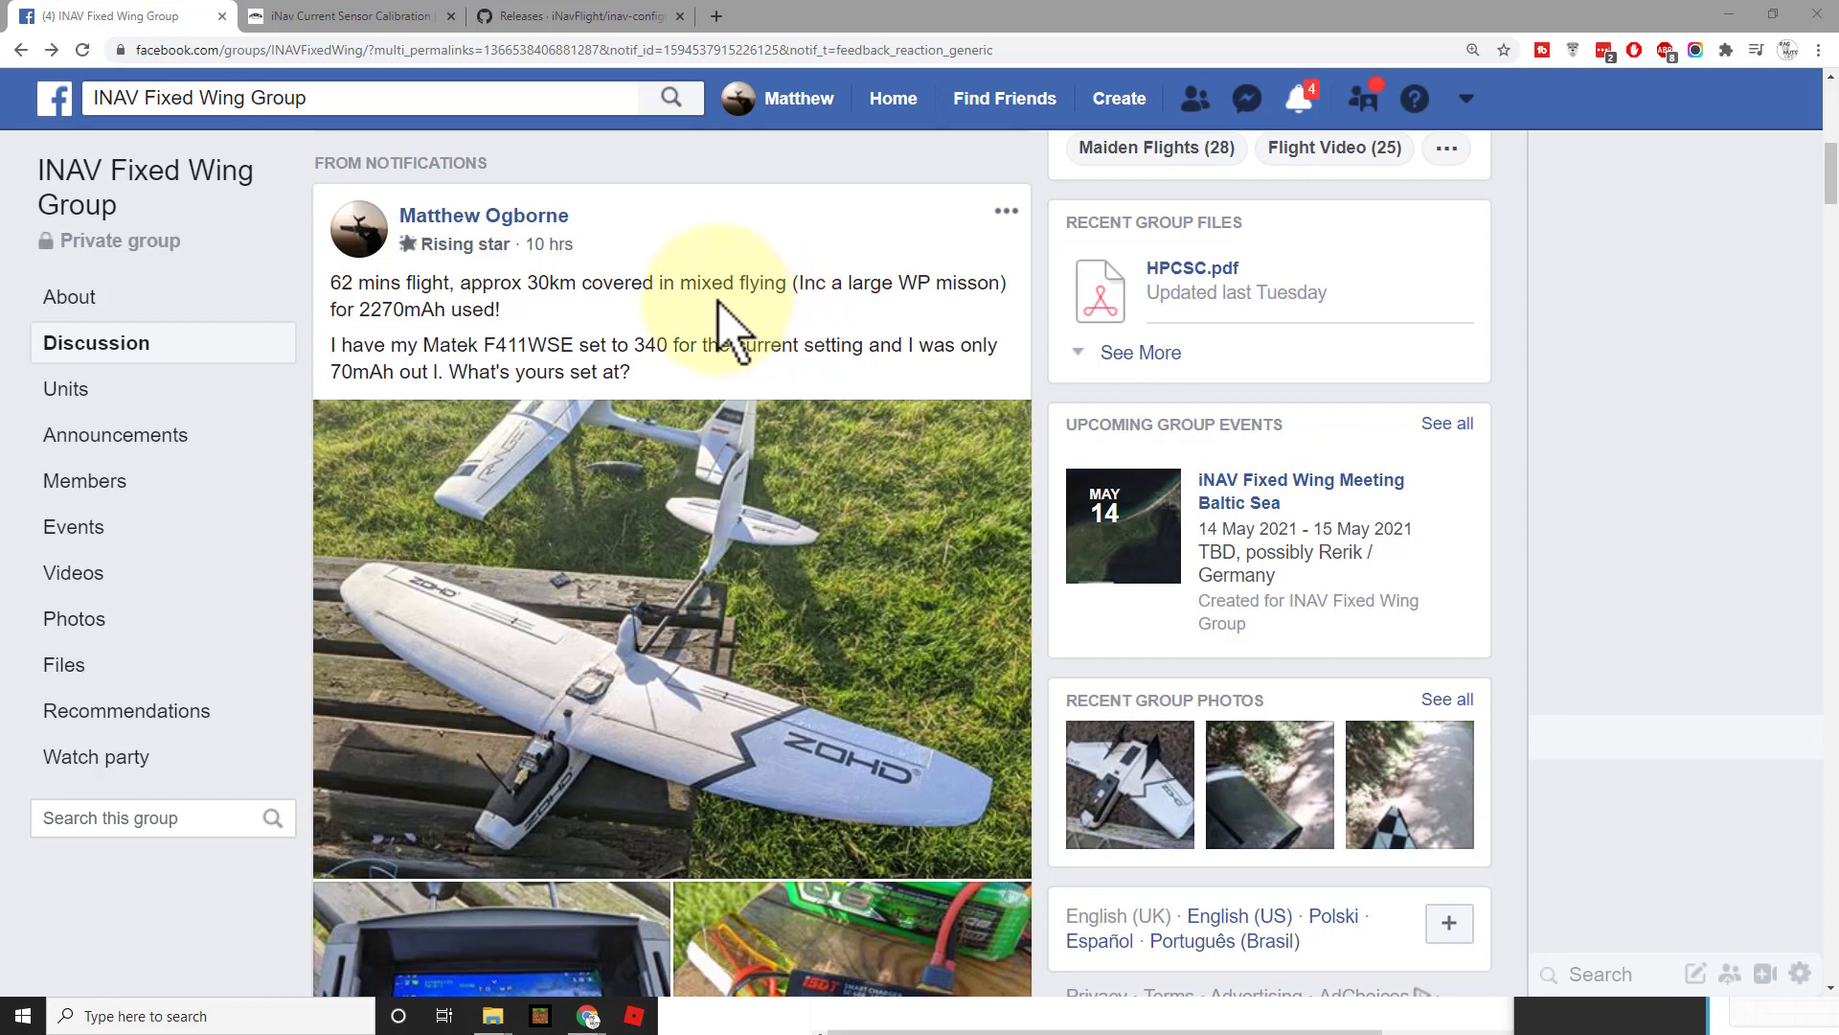
mouse_move(658, 333)
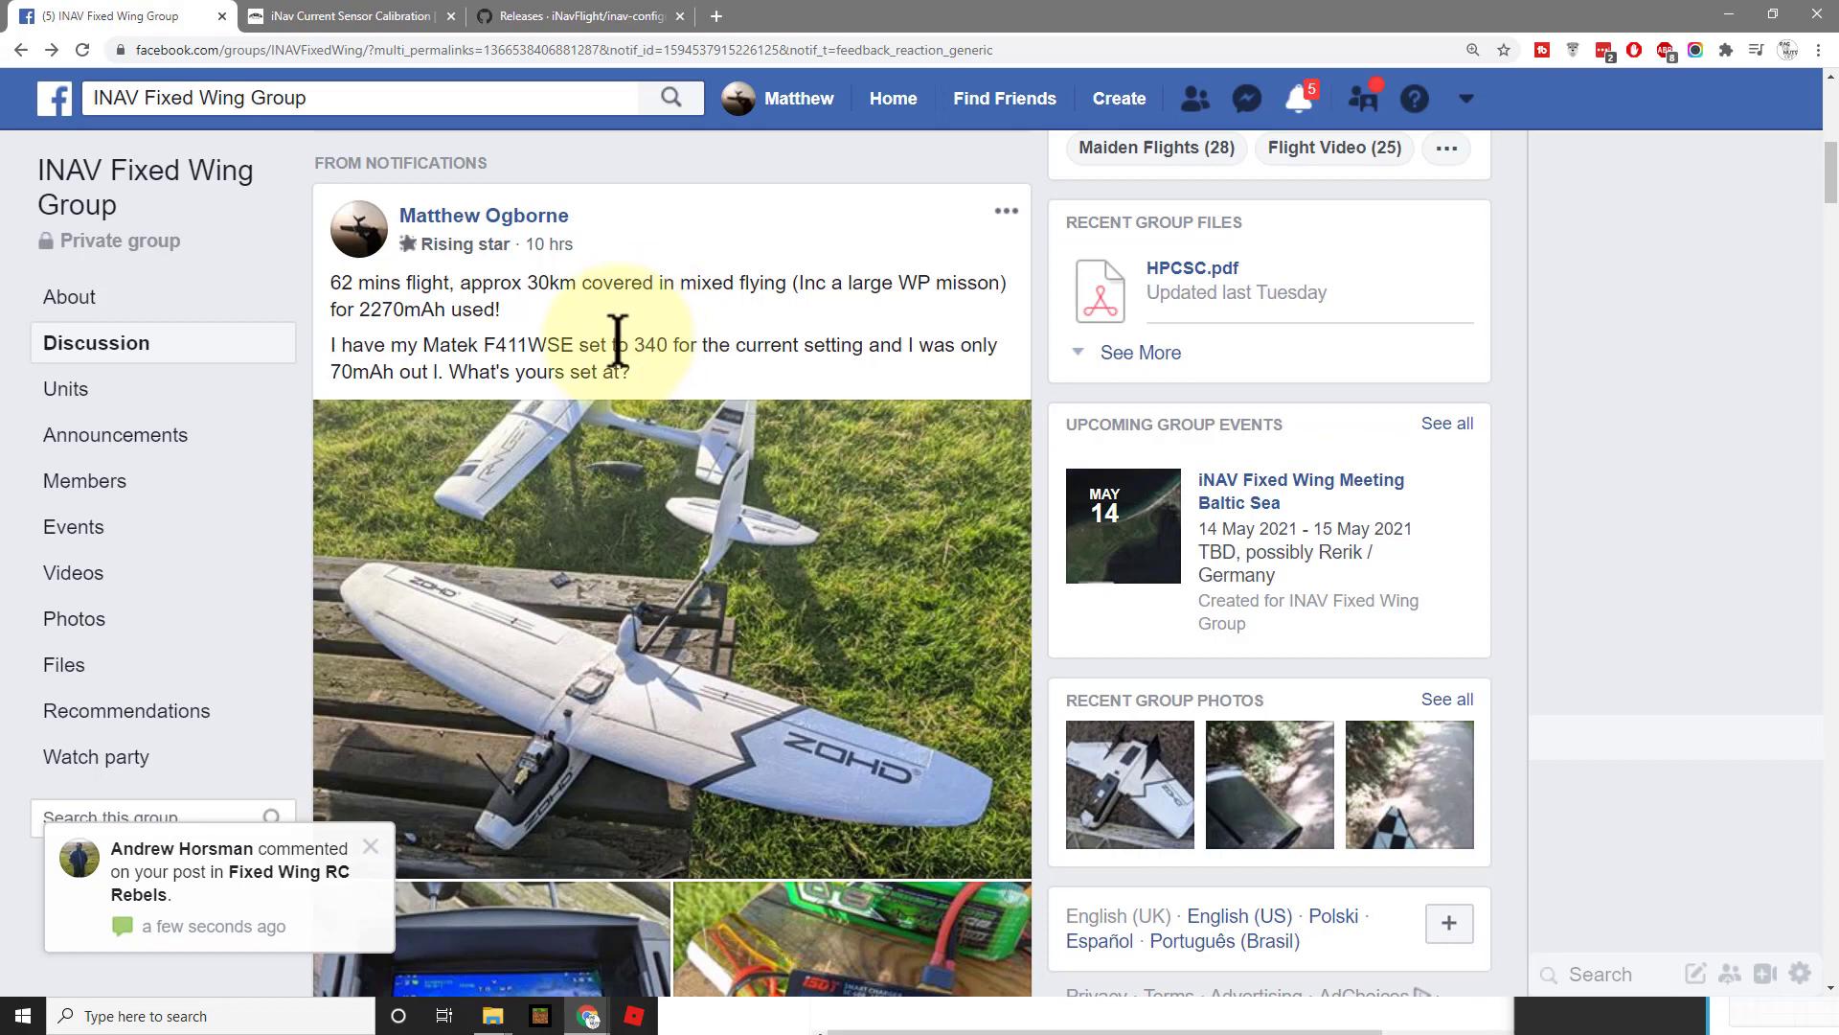
- Mark the 340 current setting in the post and scroll to the comments with the 423 advice and MRD-RC calibration link
double_click(650, 345)
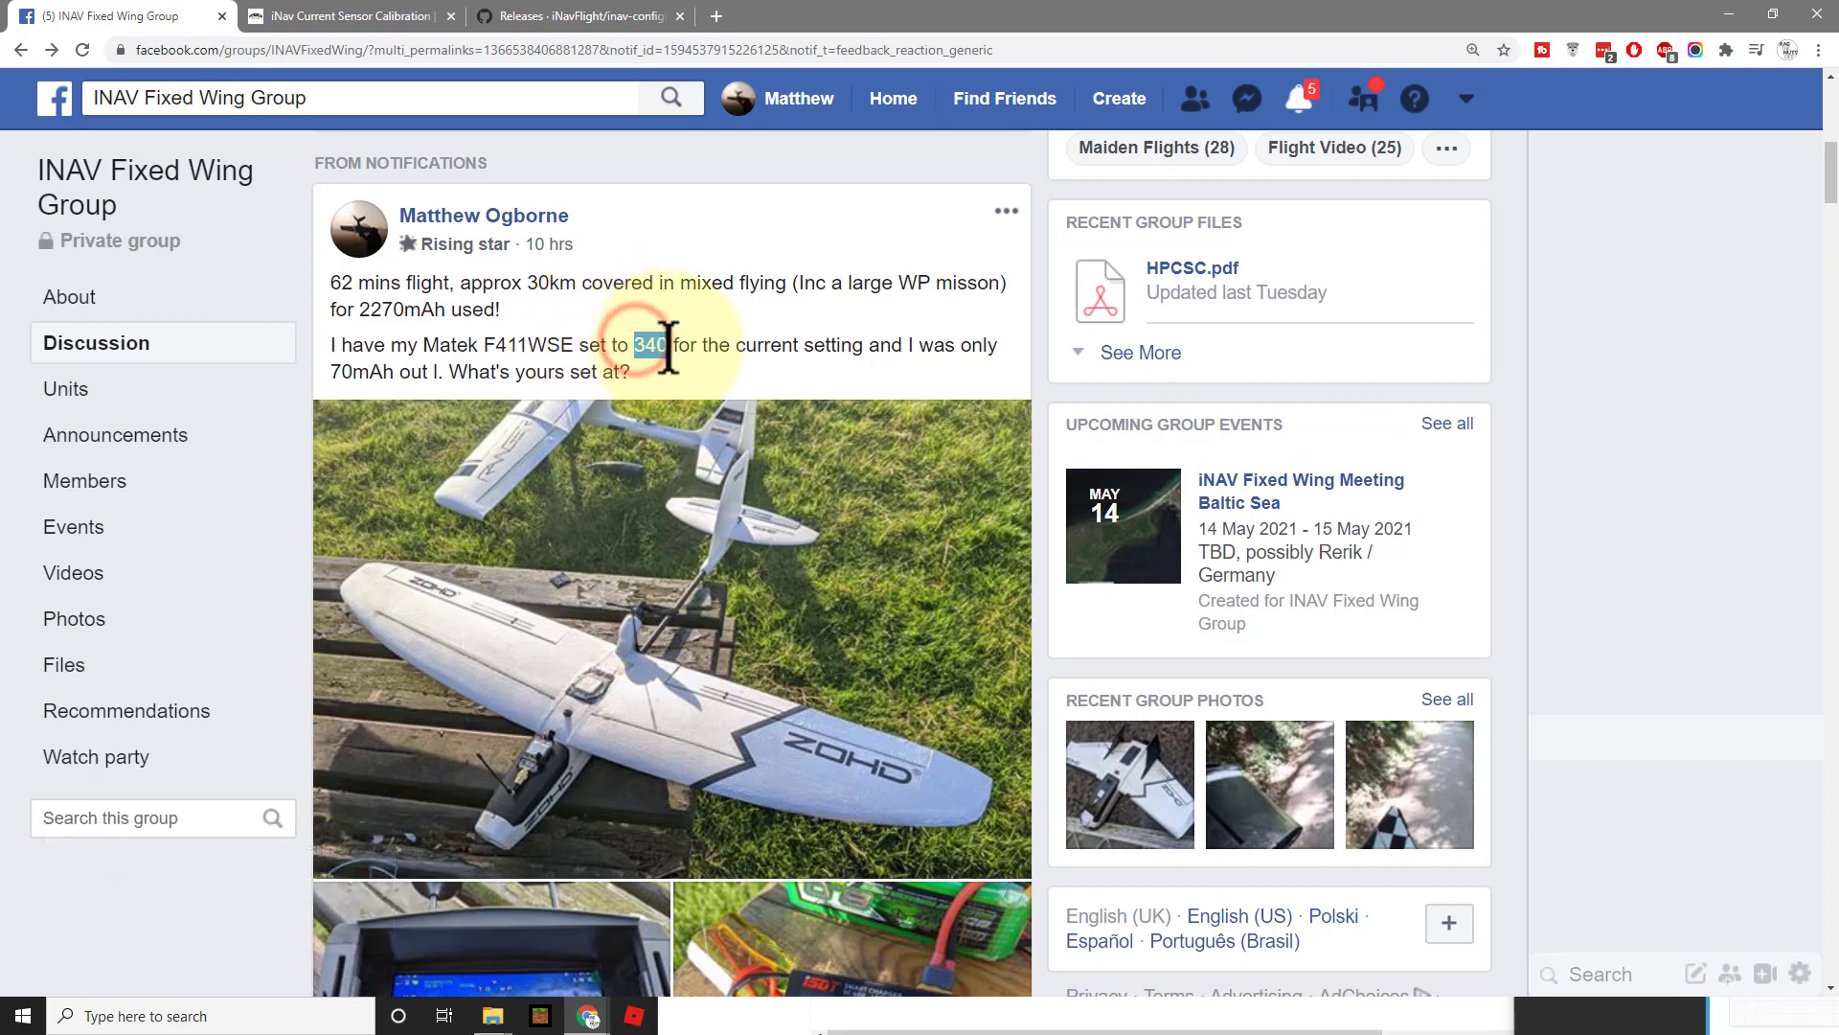
scroll(down, 3)
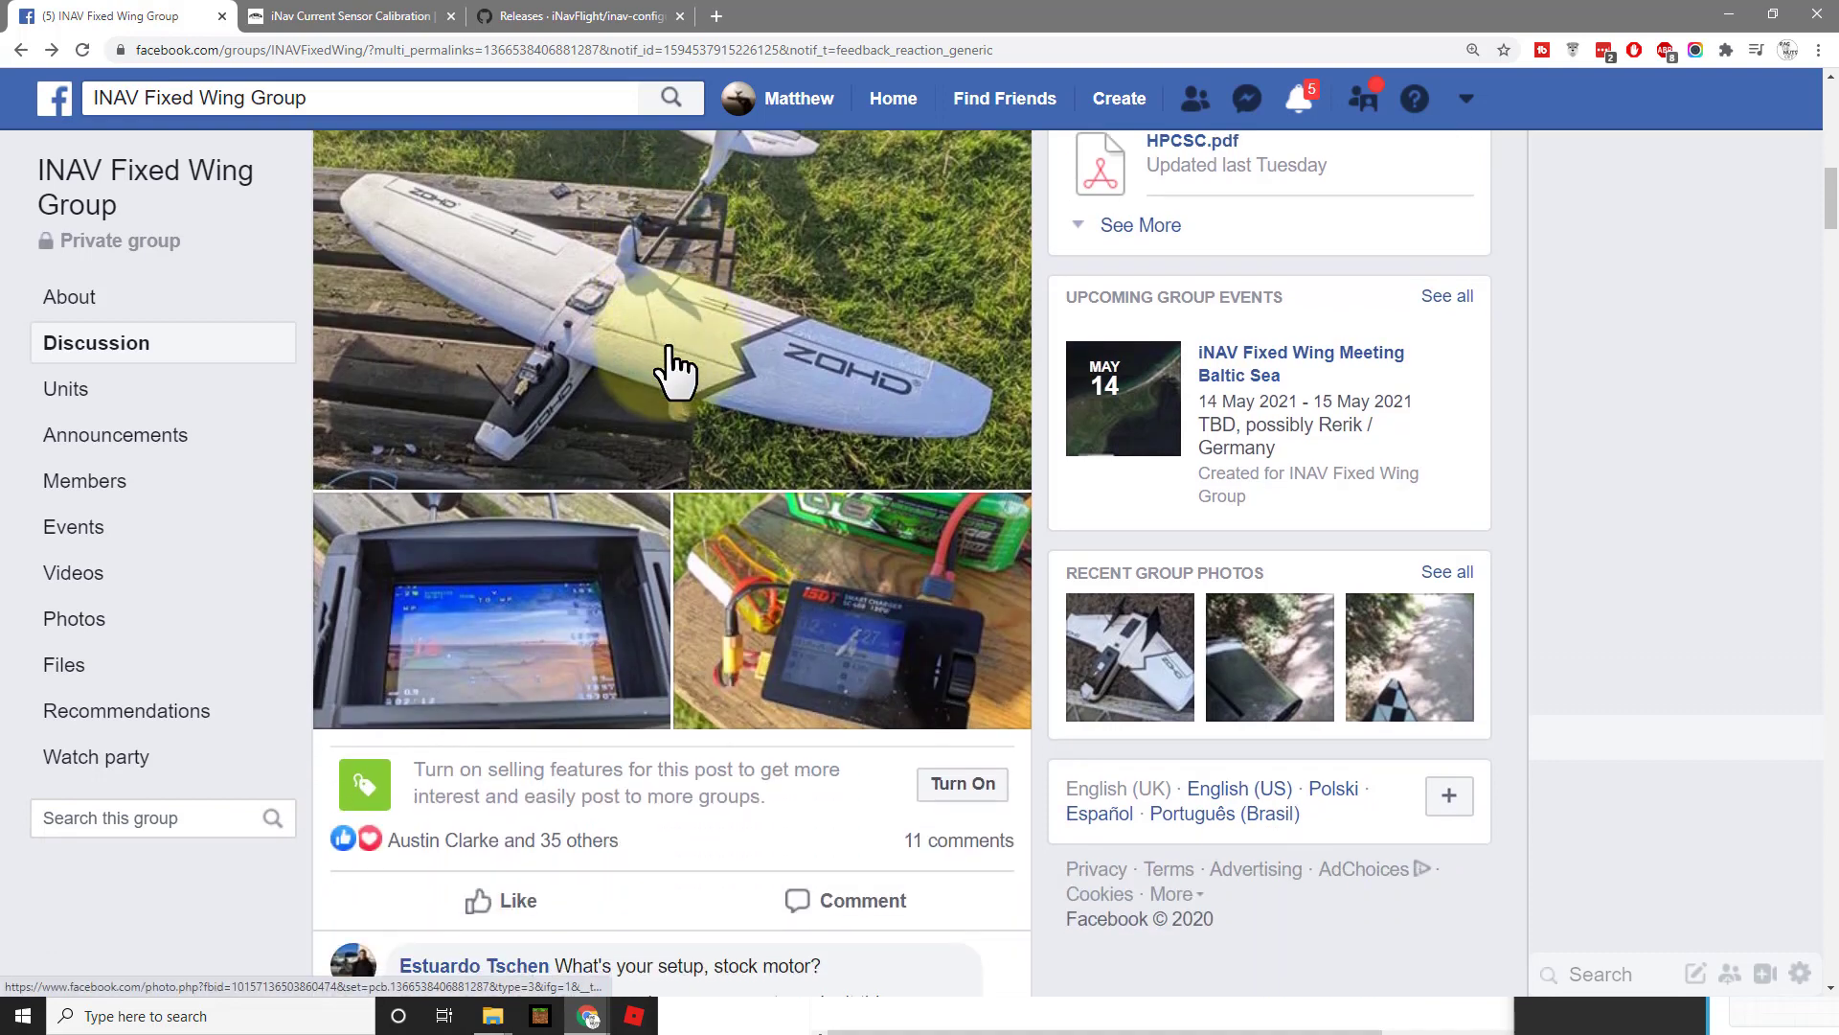
scroll(down, 3)
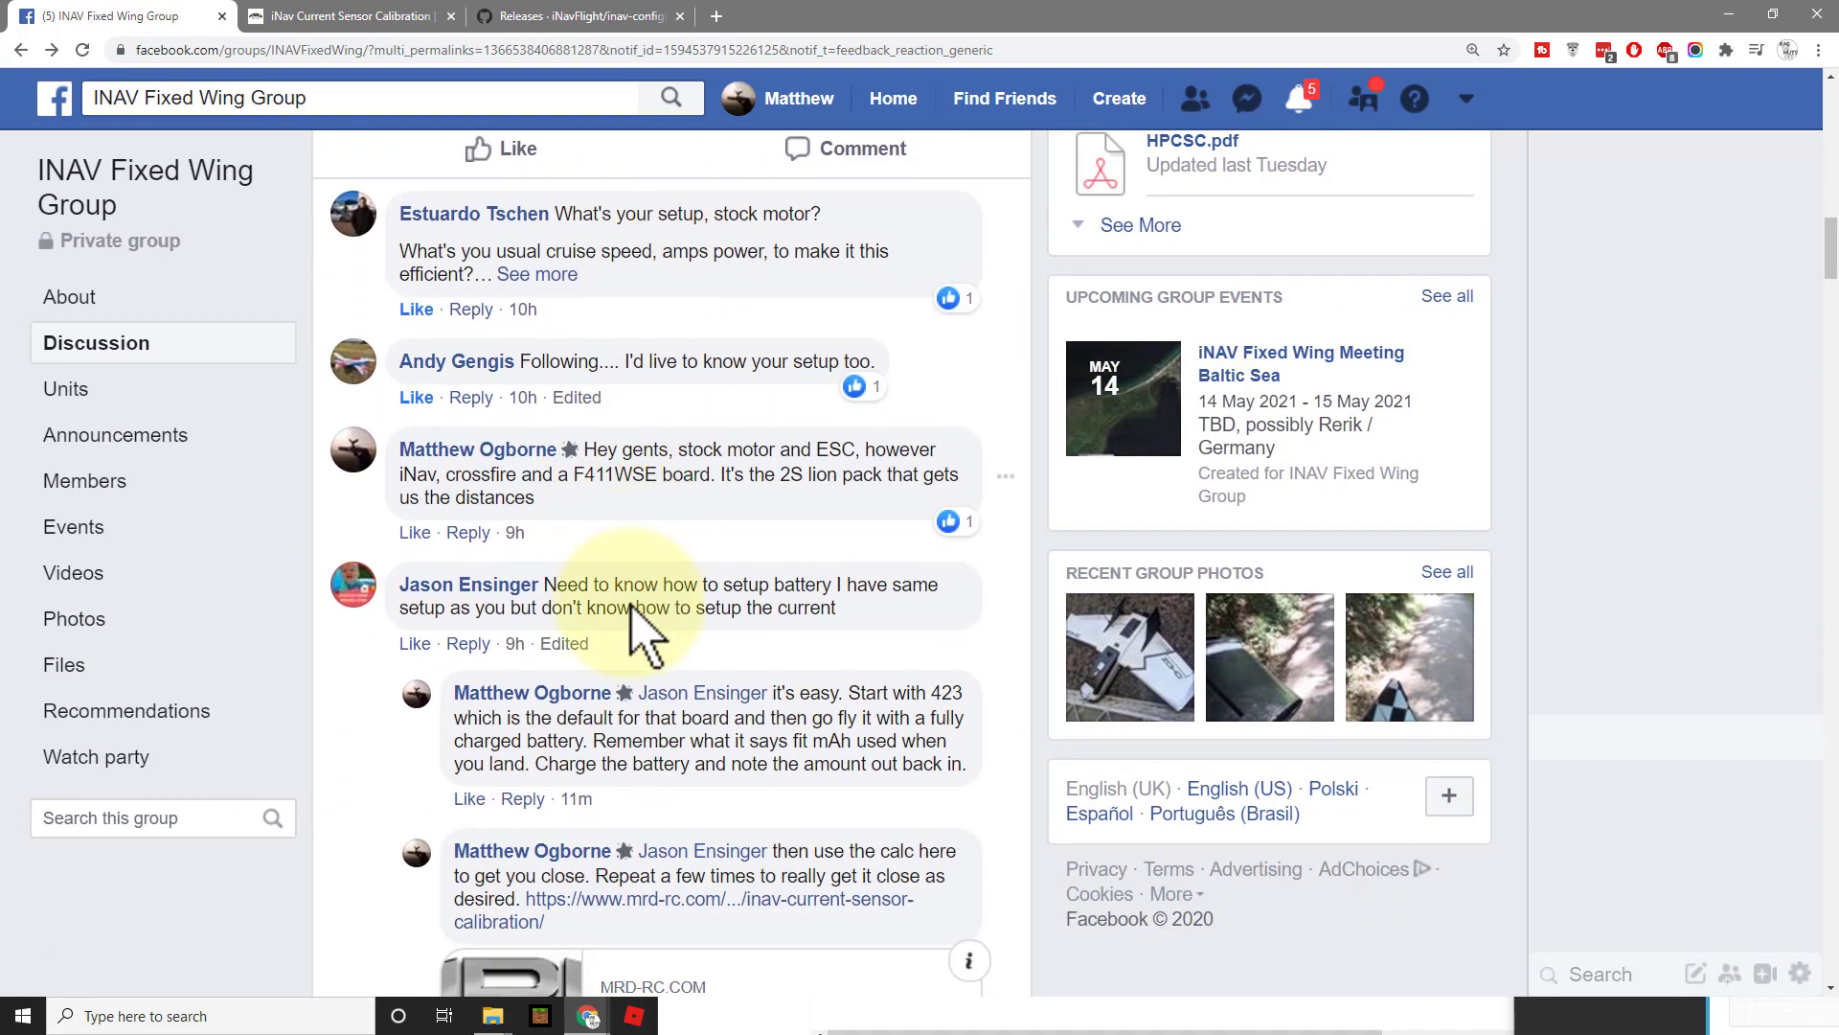
scroll(down, 3)
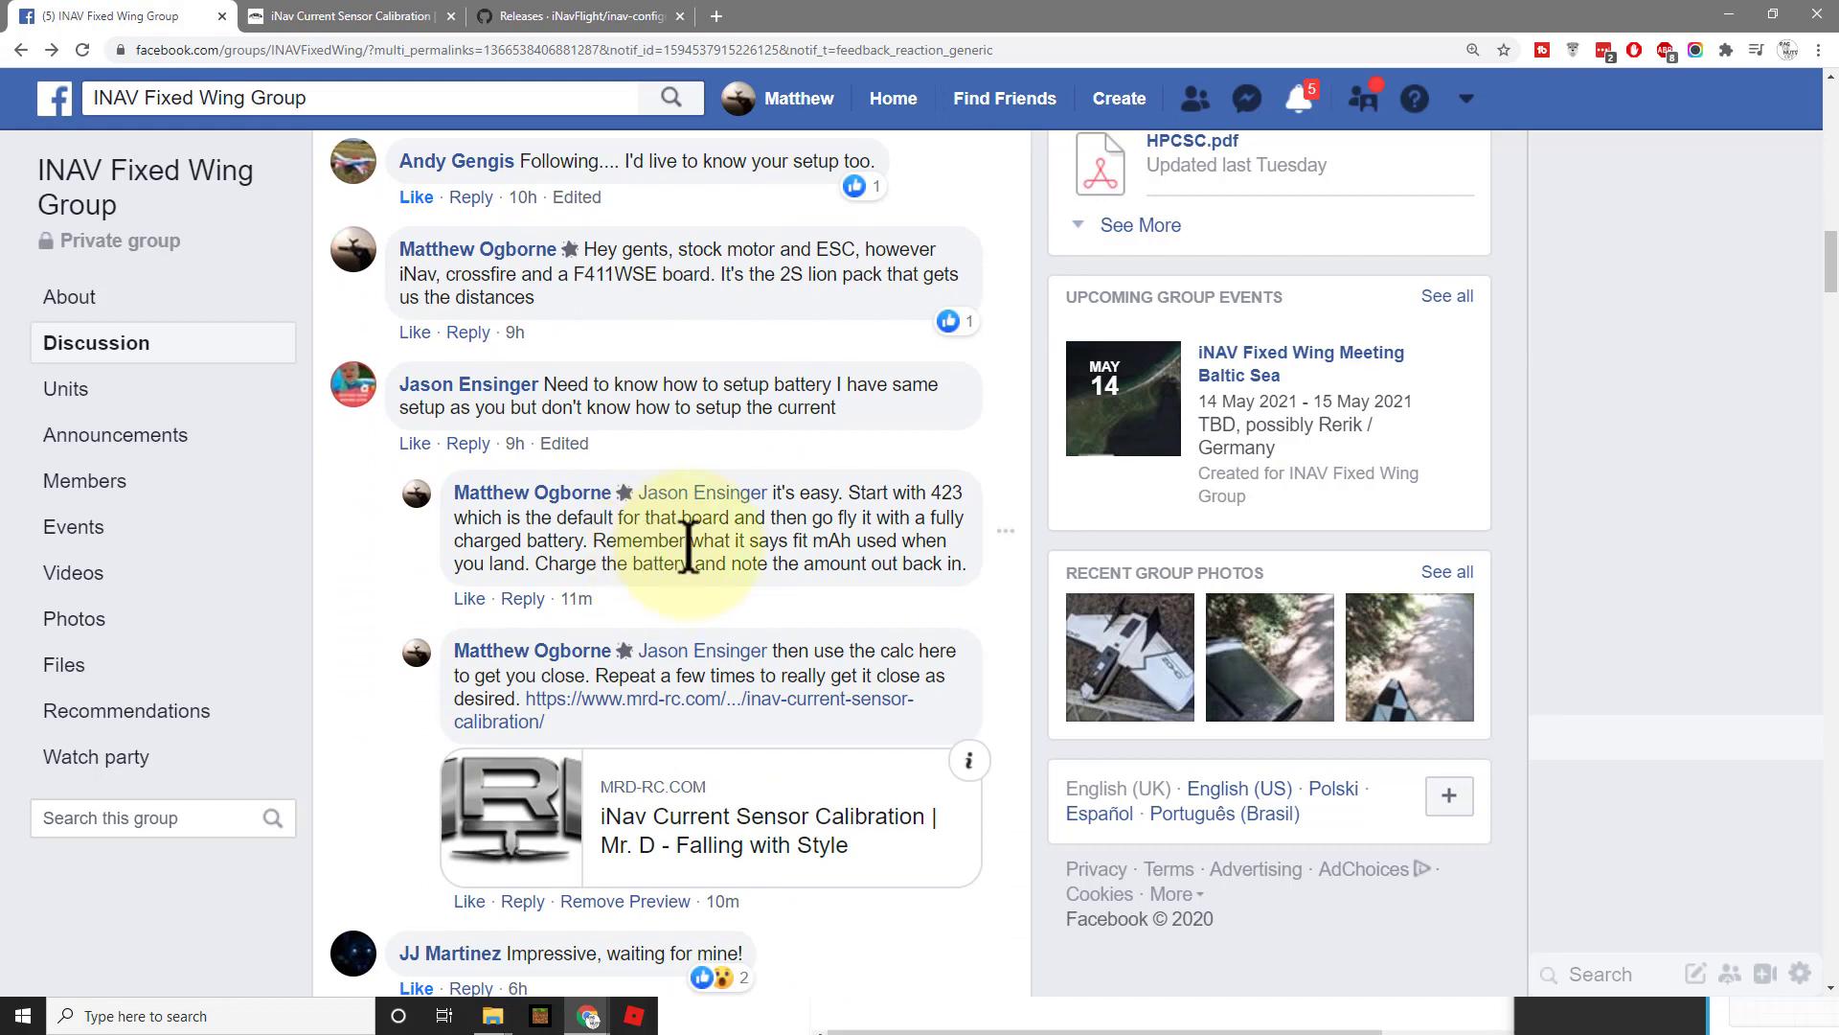
mouse_move(666, 458)
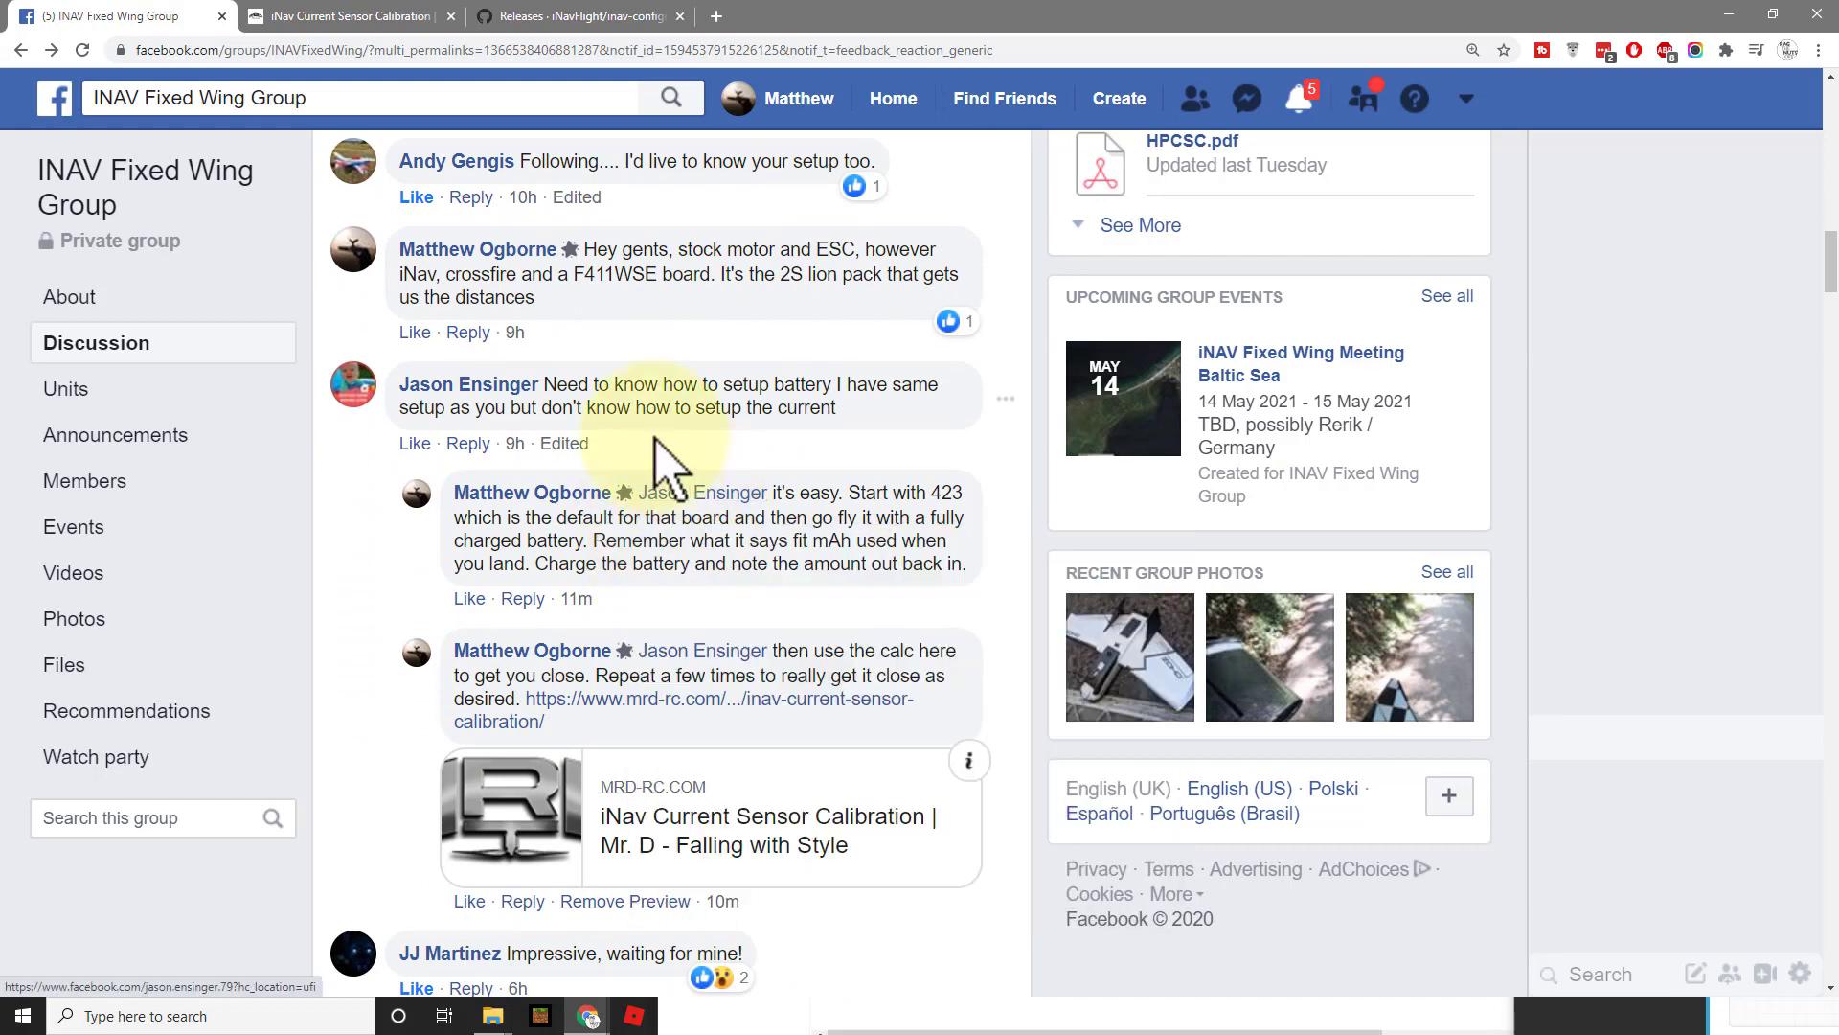
- Fill the single-pack calculator with scale 423, 1400 mAh used and mAh returned, and copy the resulting new scale
click(341, 16)
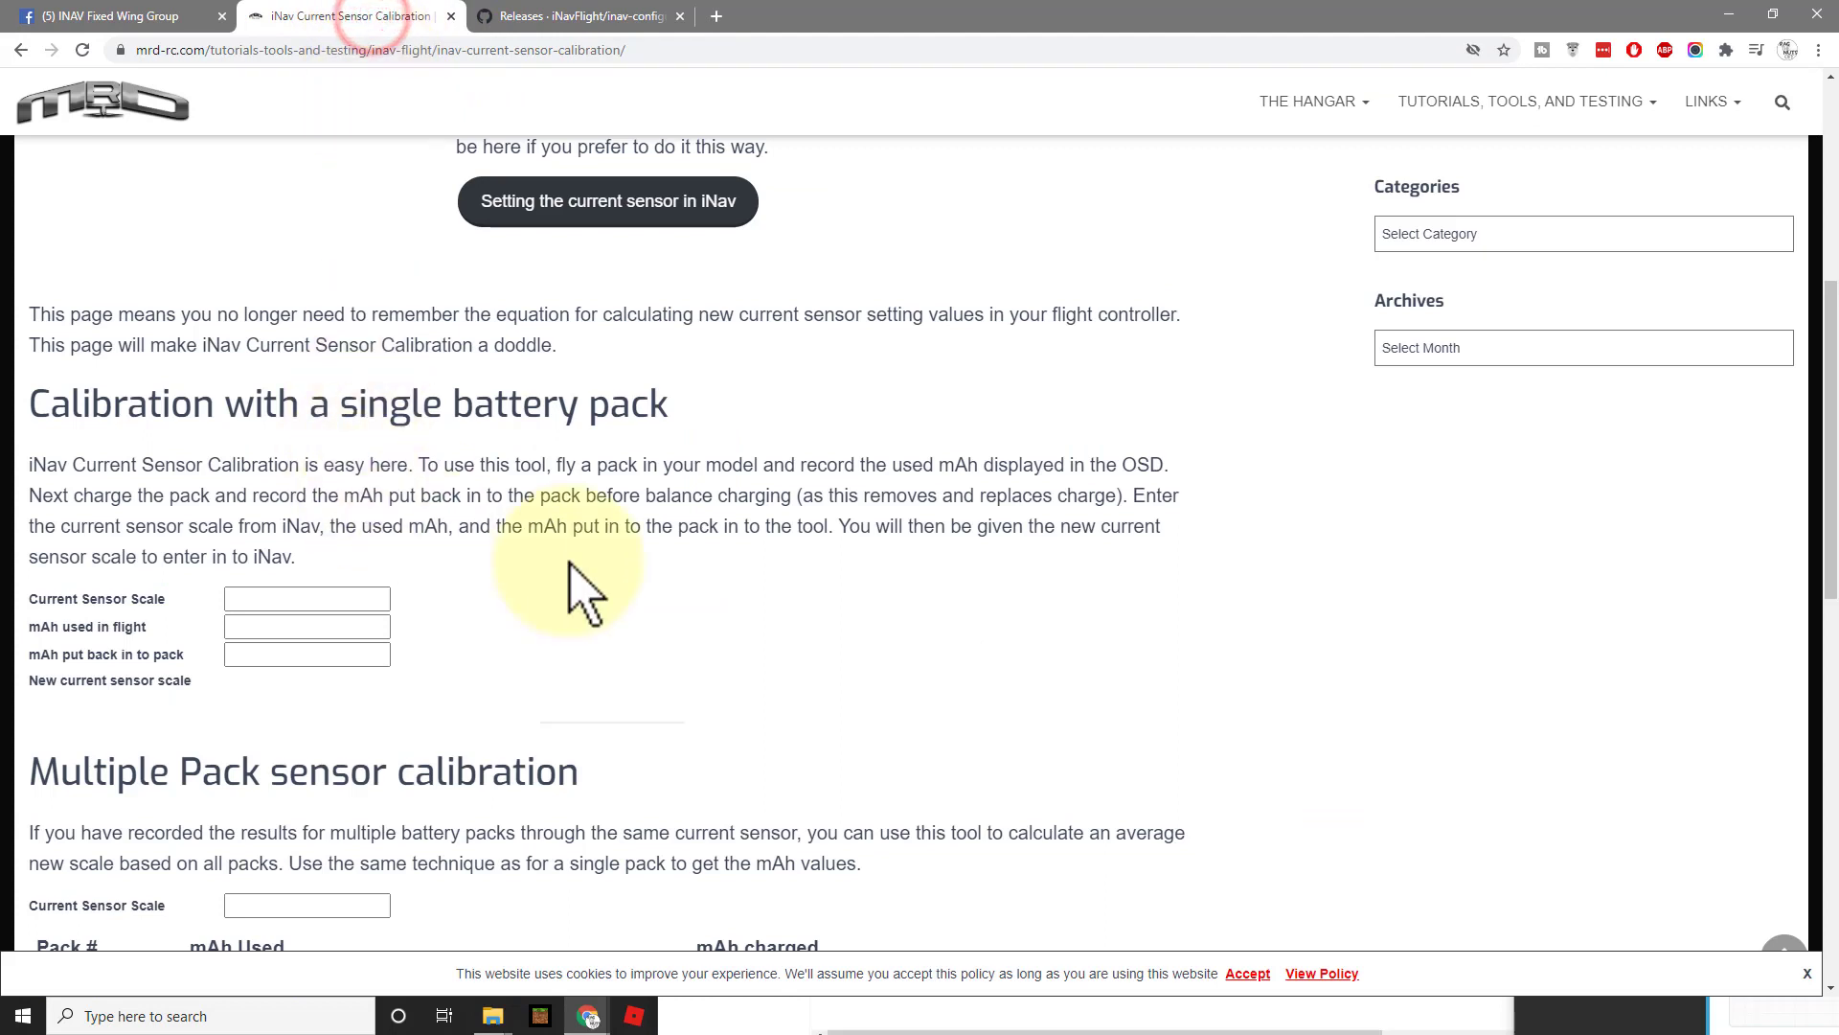
click(307, 598)
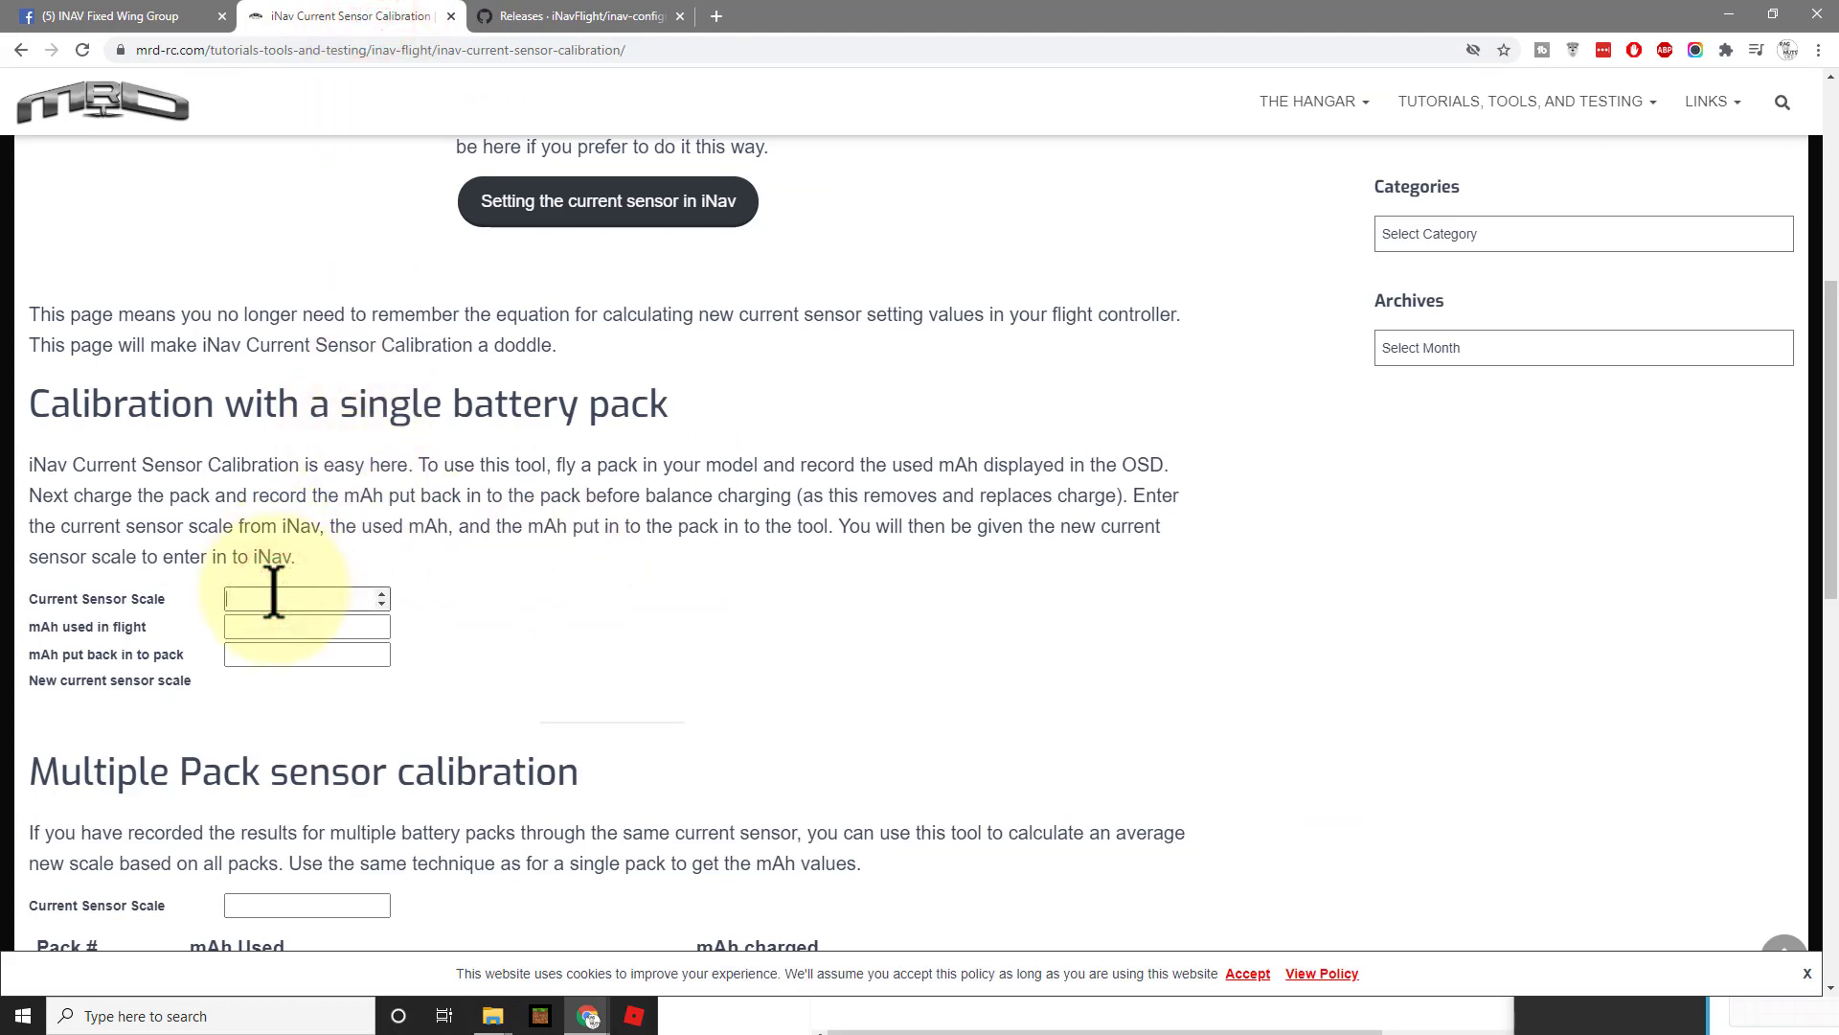
text(423)
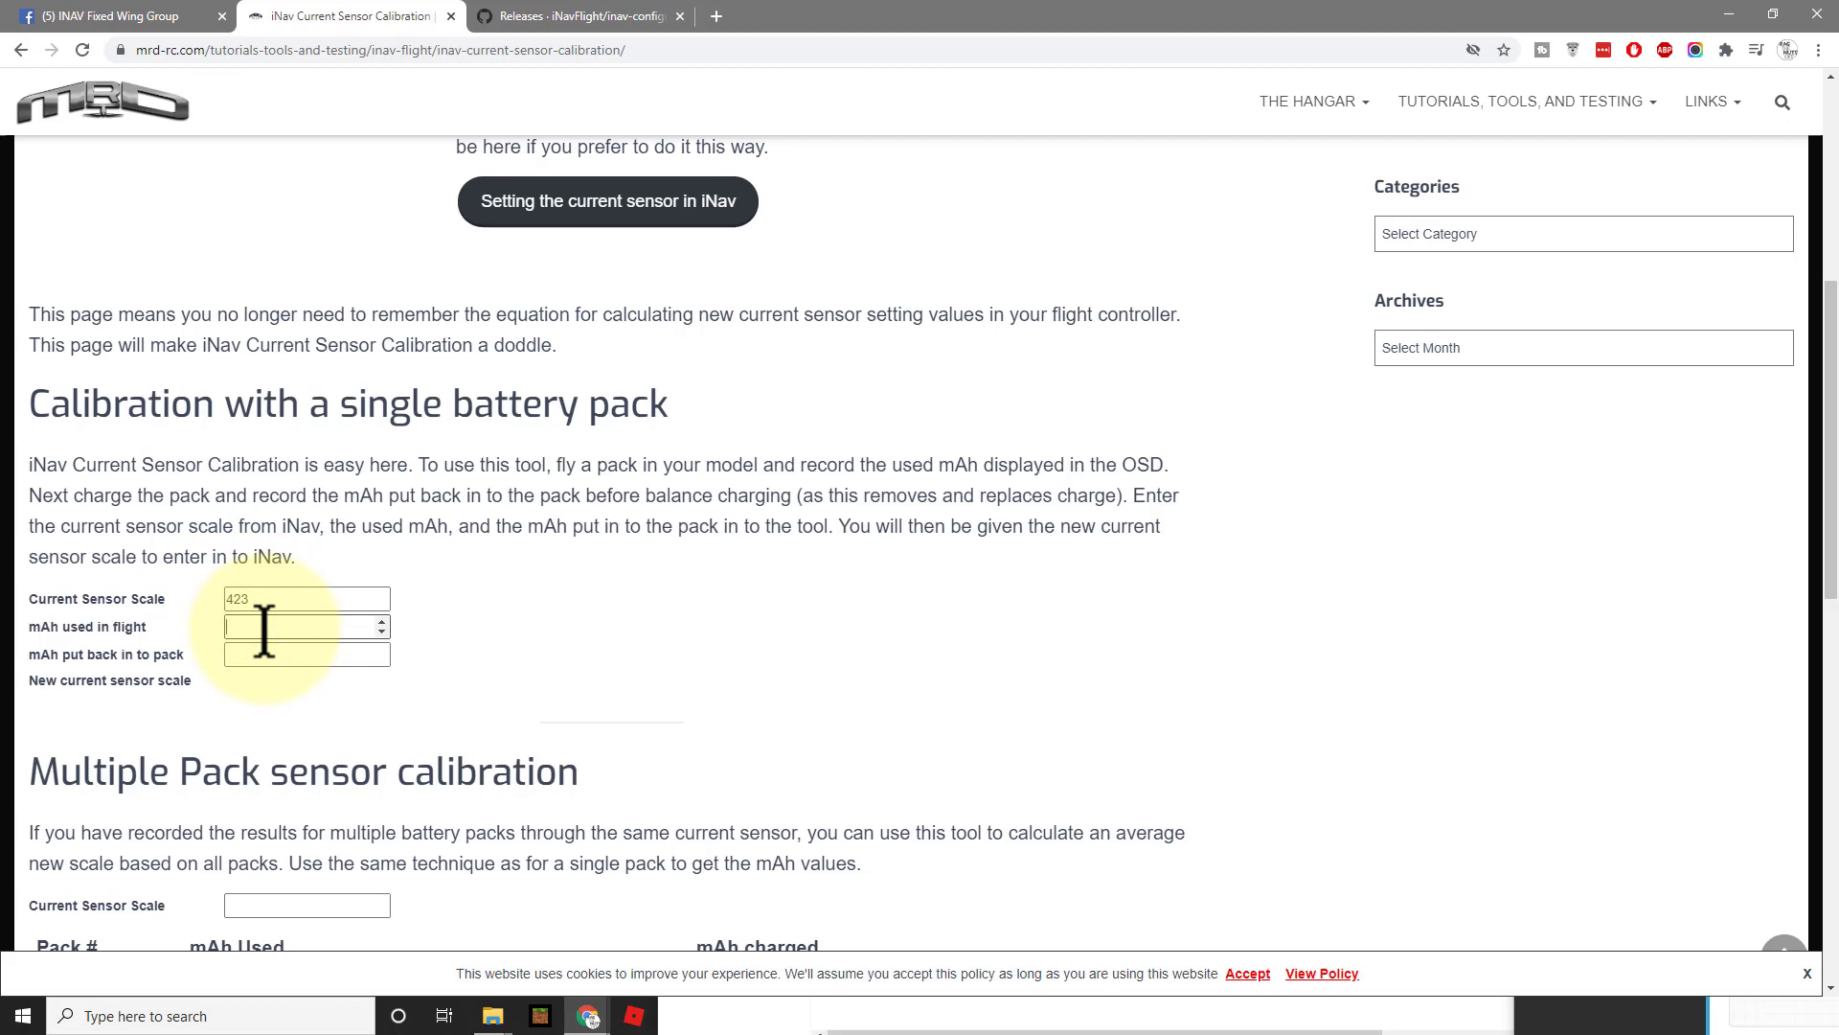
text(1400)
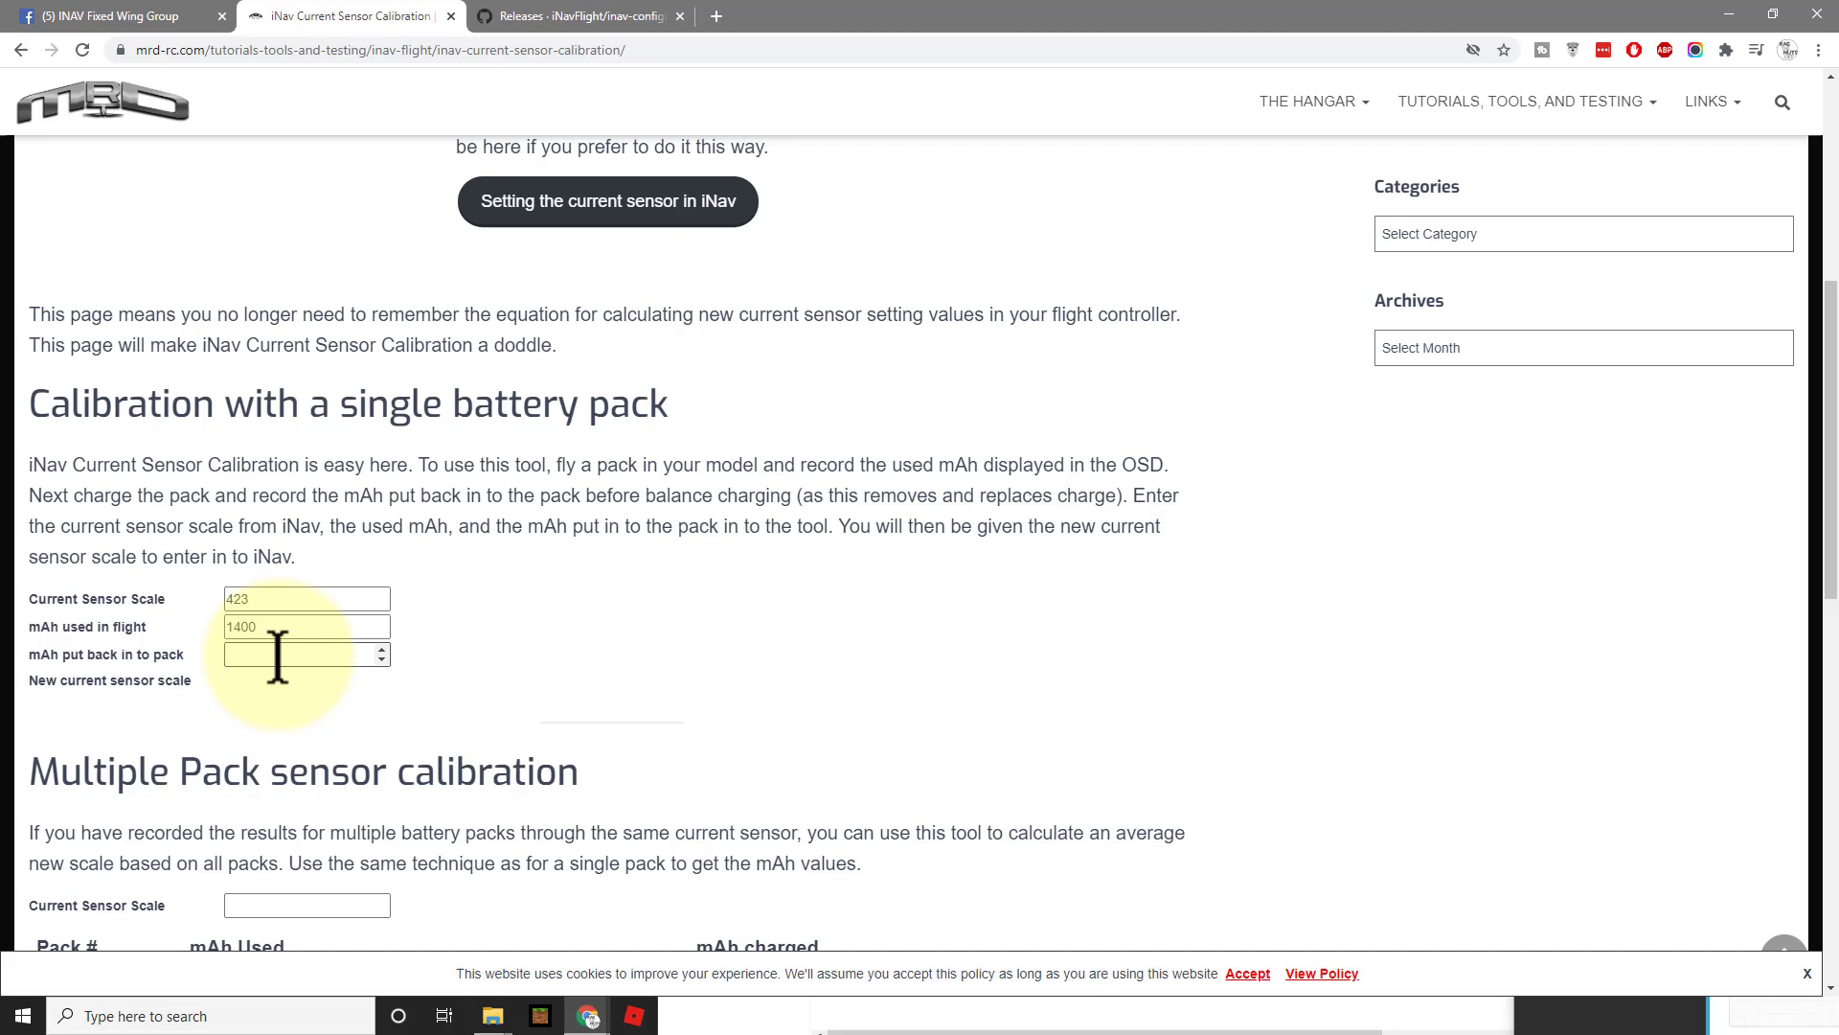
text(1806)
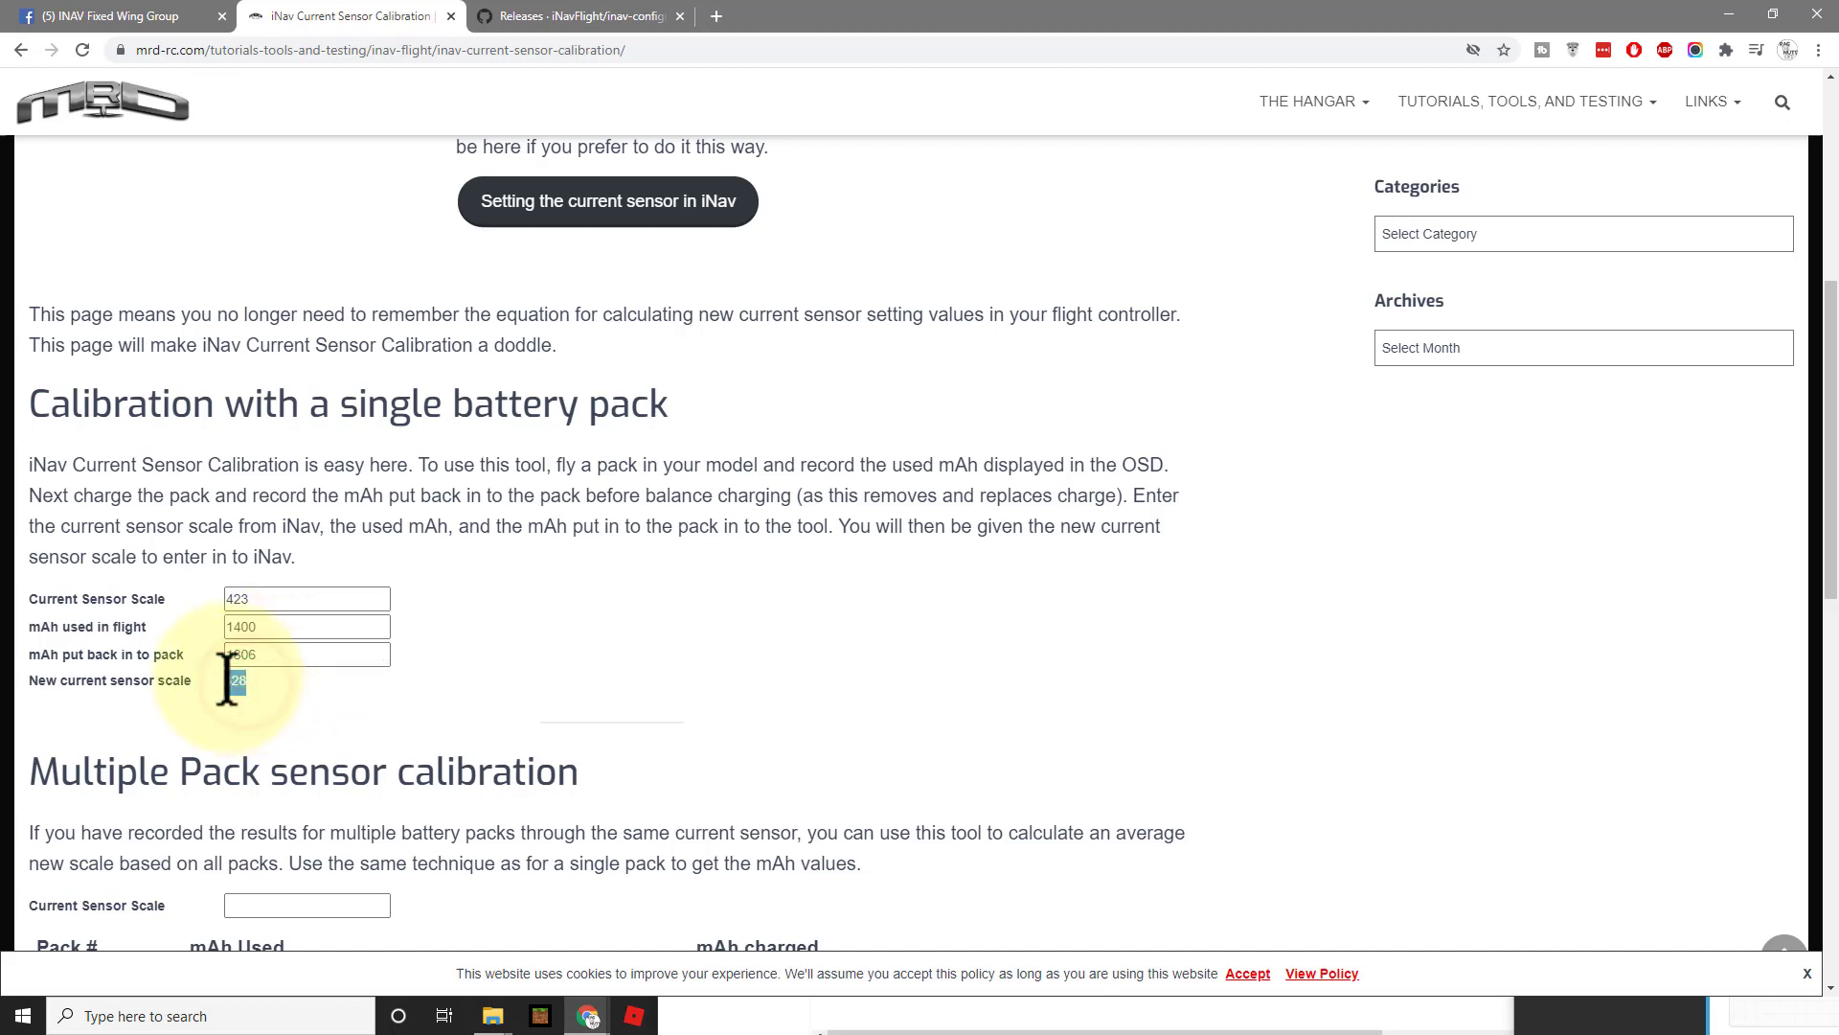
right_click(233, 681)
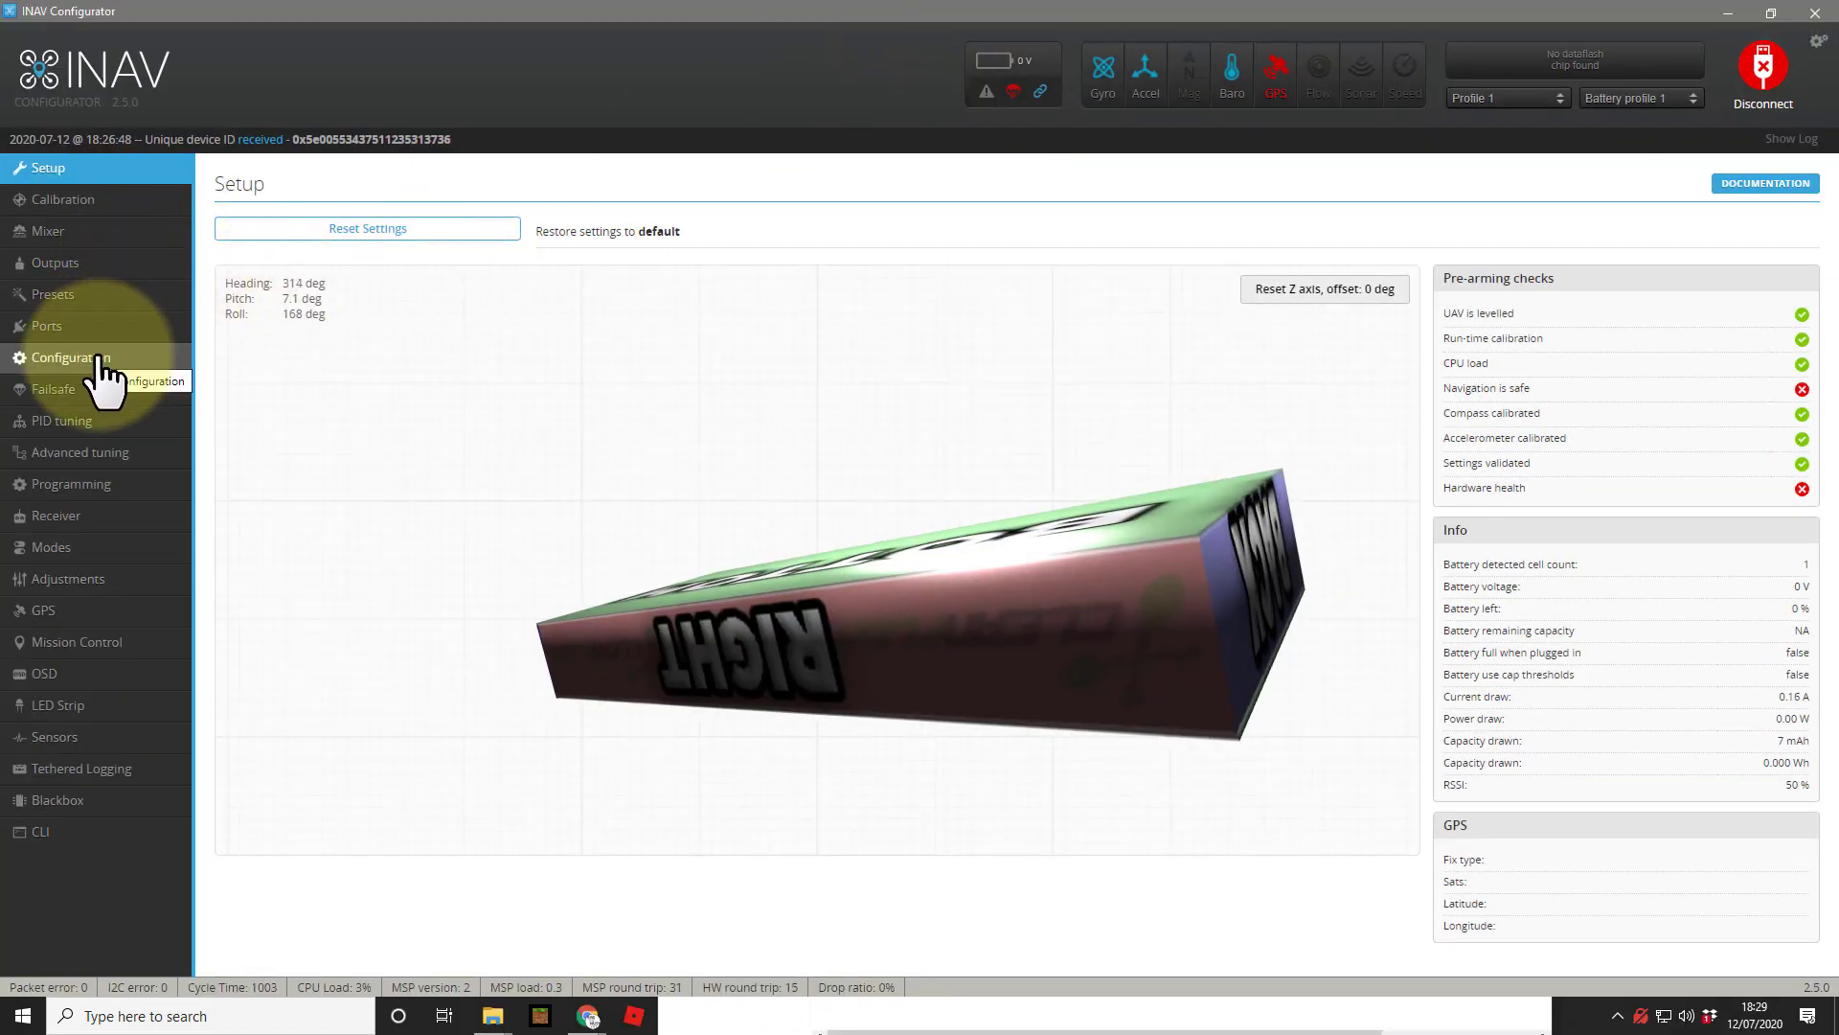
- In Configuration, enter 423 in the current sensor scale field, which reverts to 340
click(70, 358)
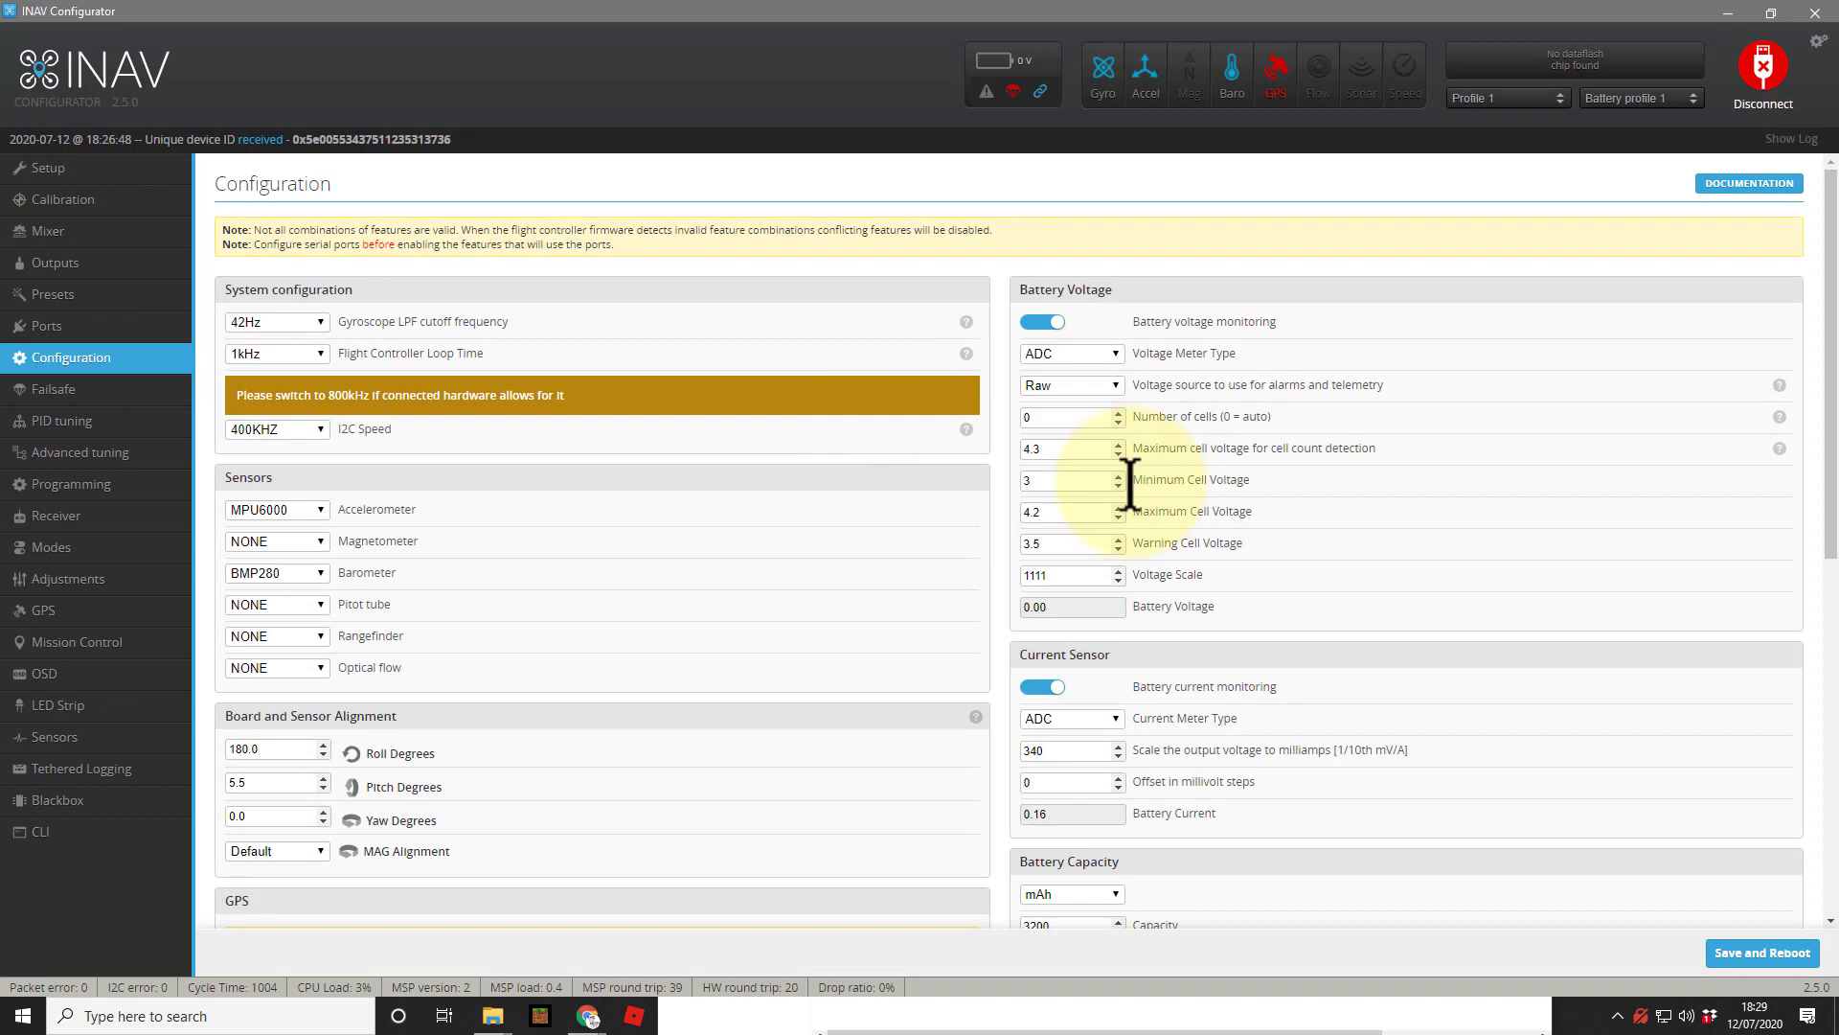
mouse_move(1420, 557)
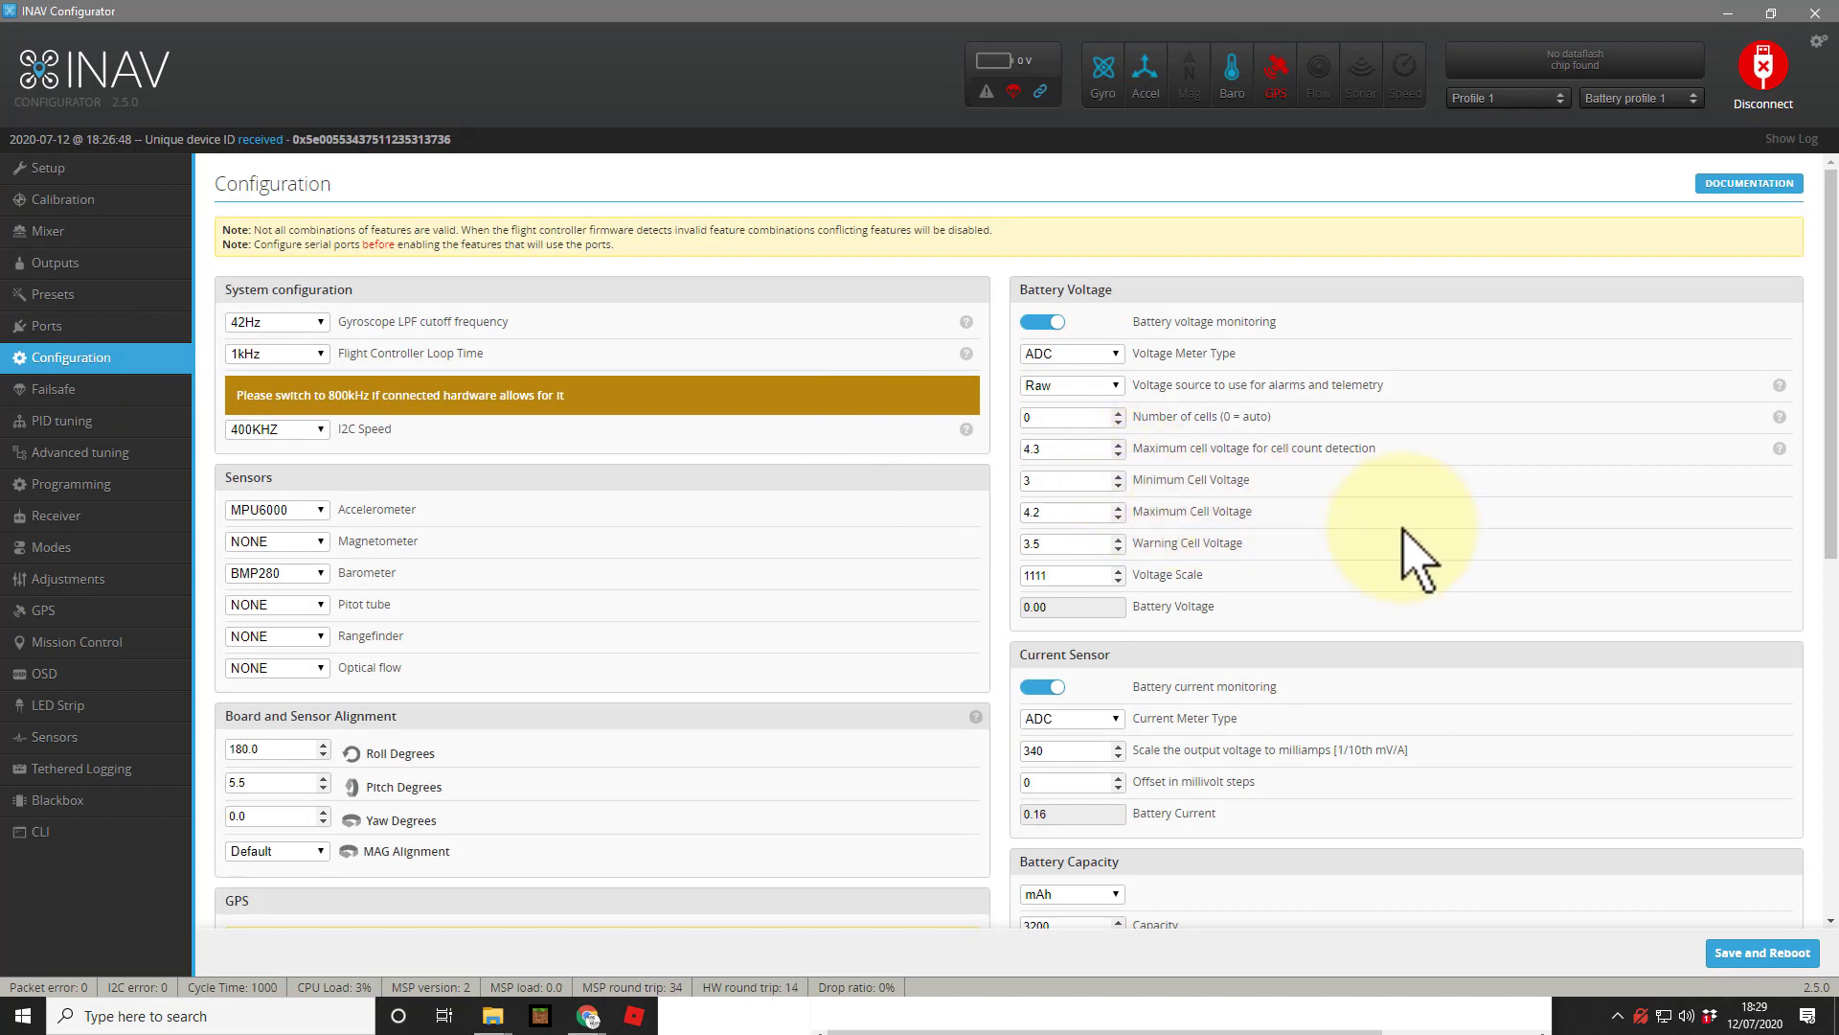
scroll(down, 3)
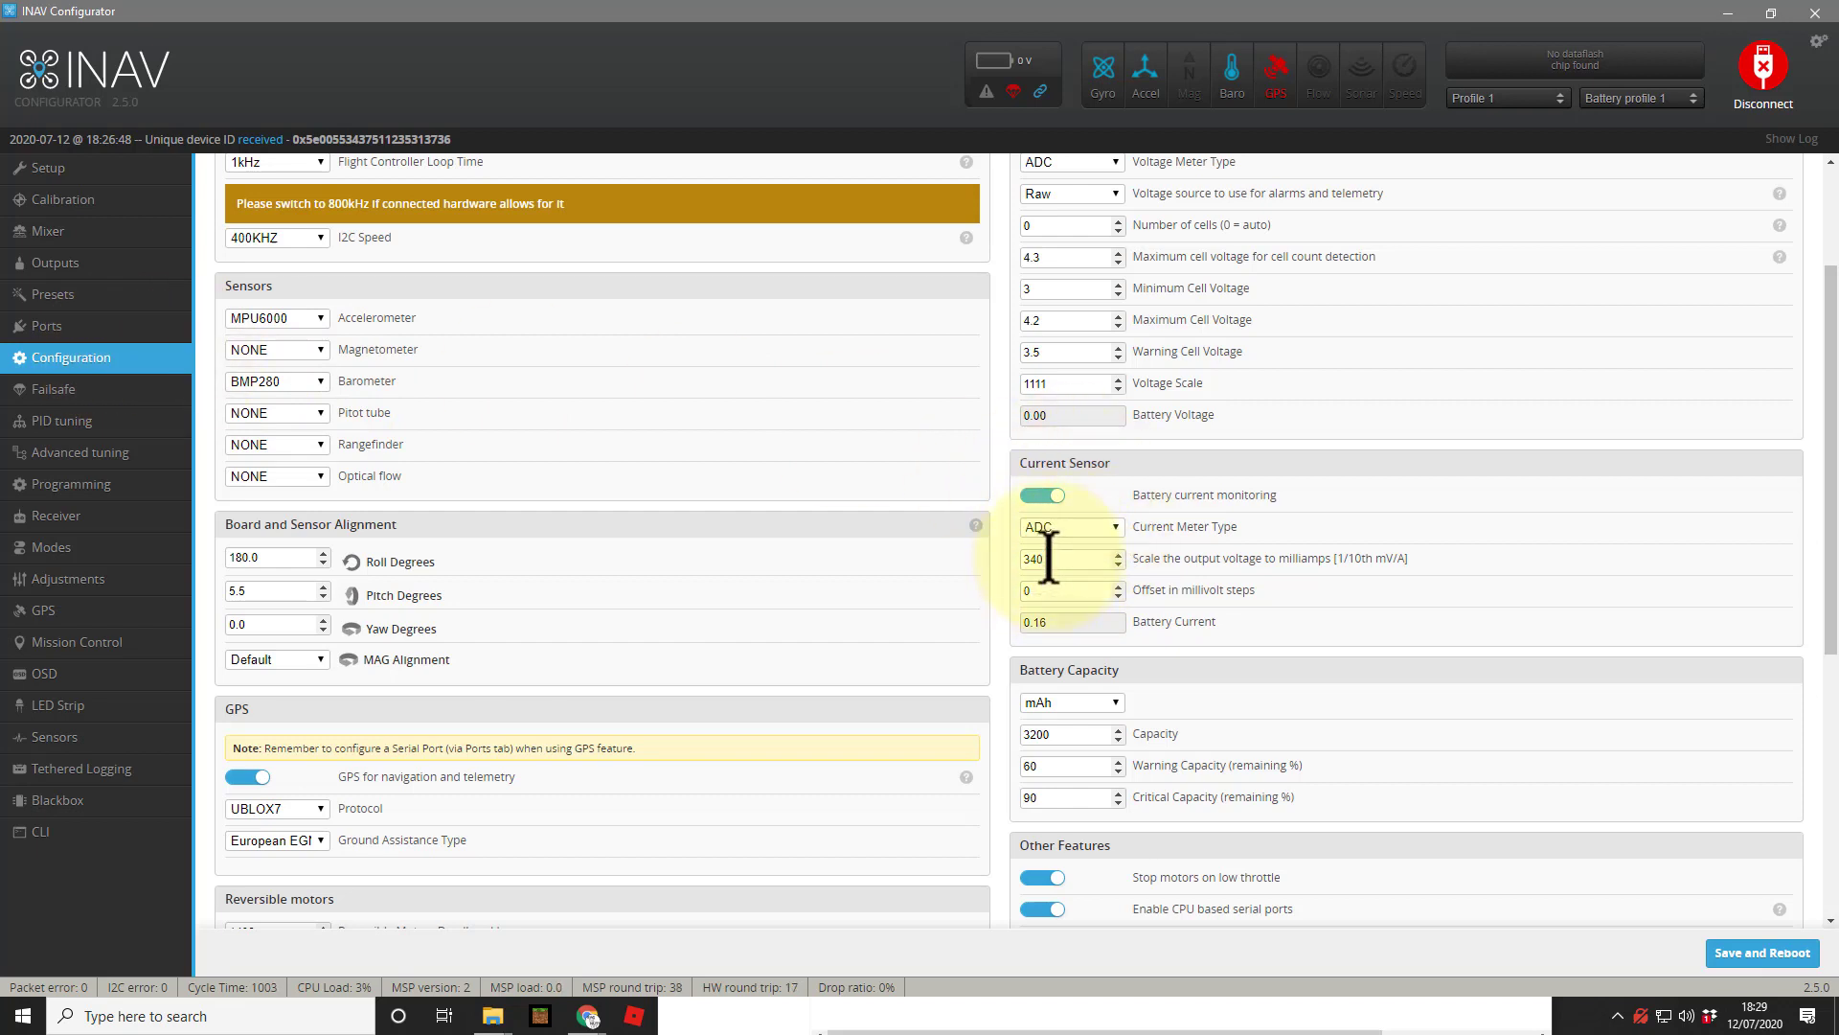
text(4)
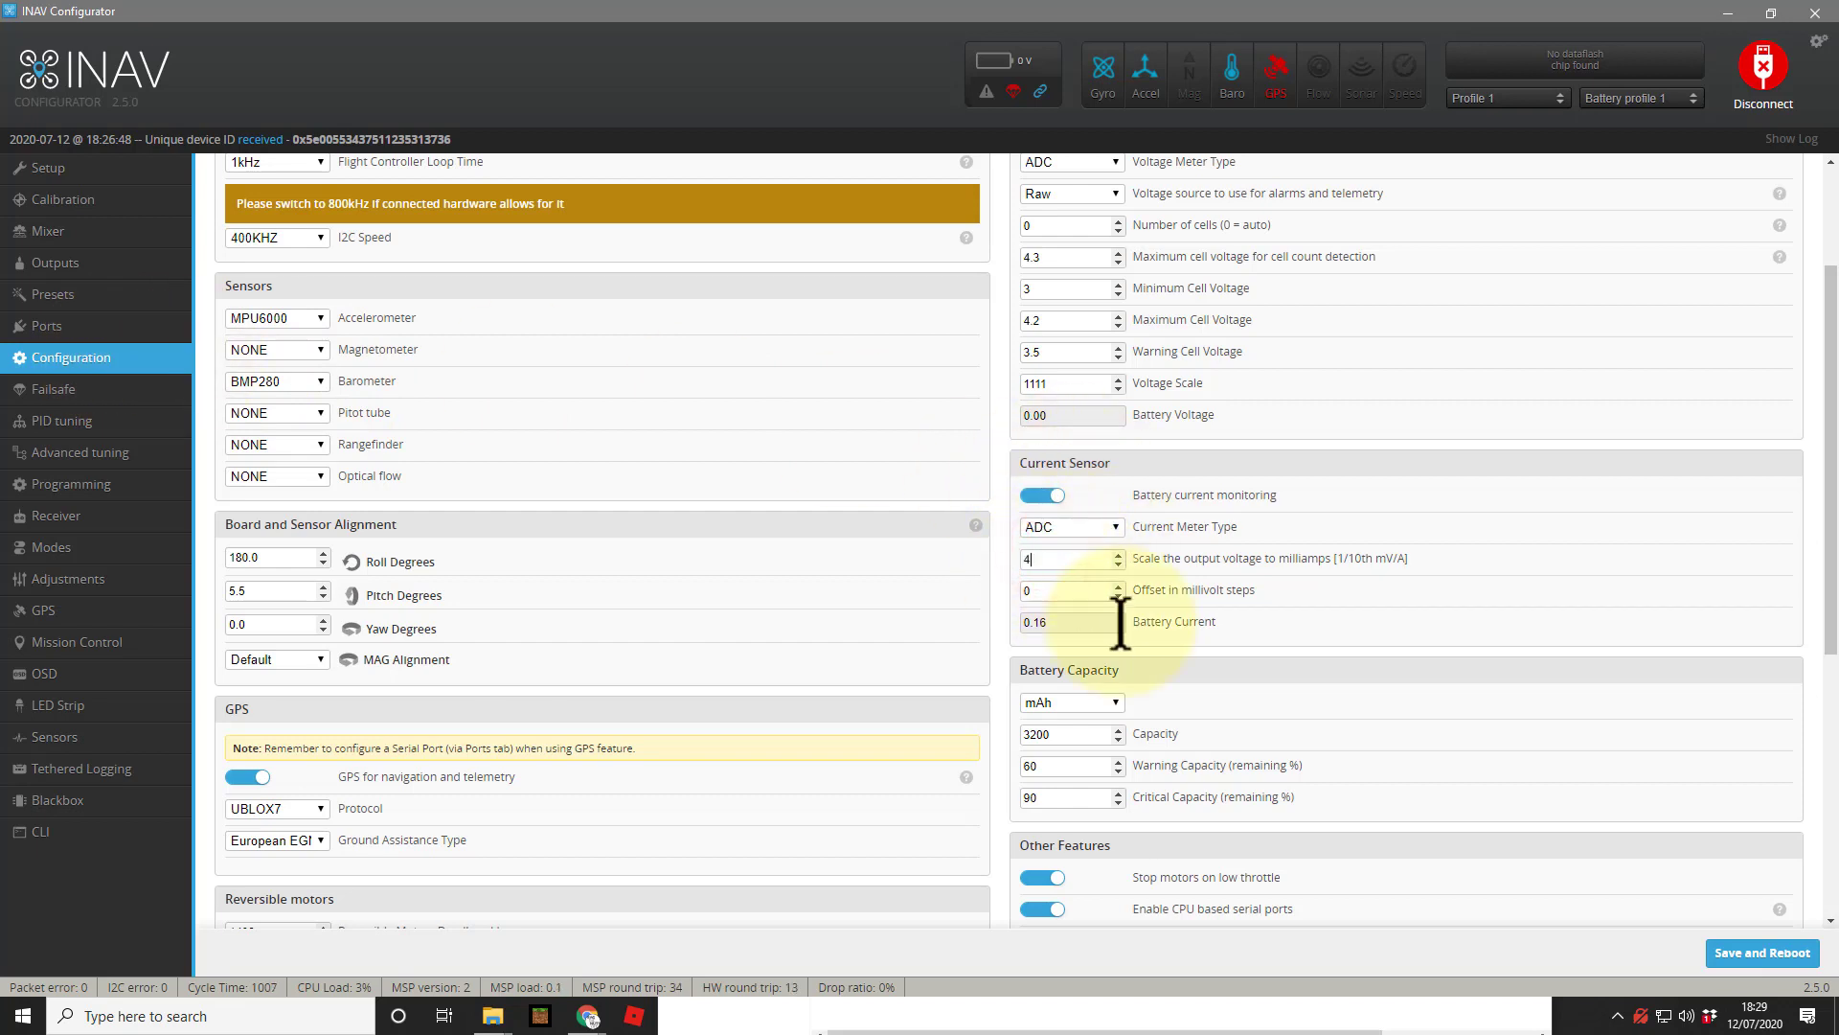
text(23)
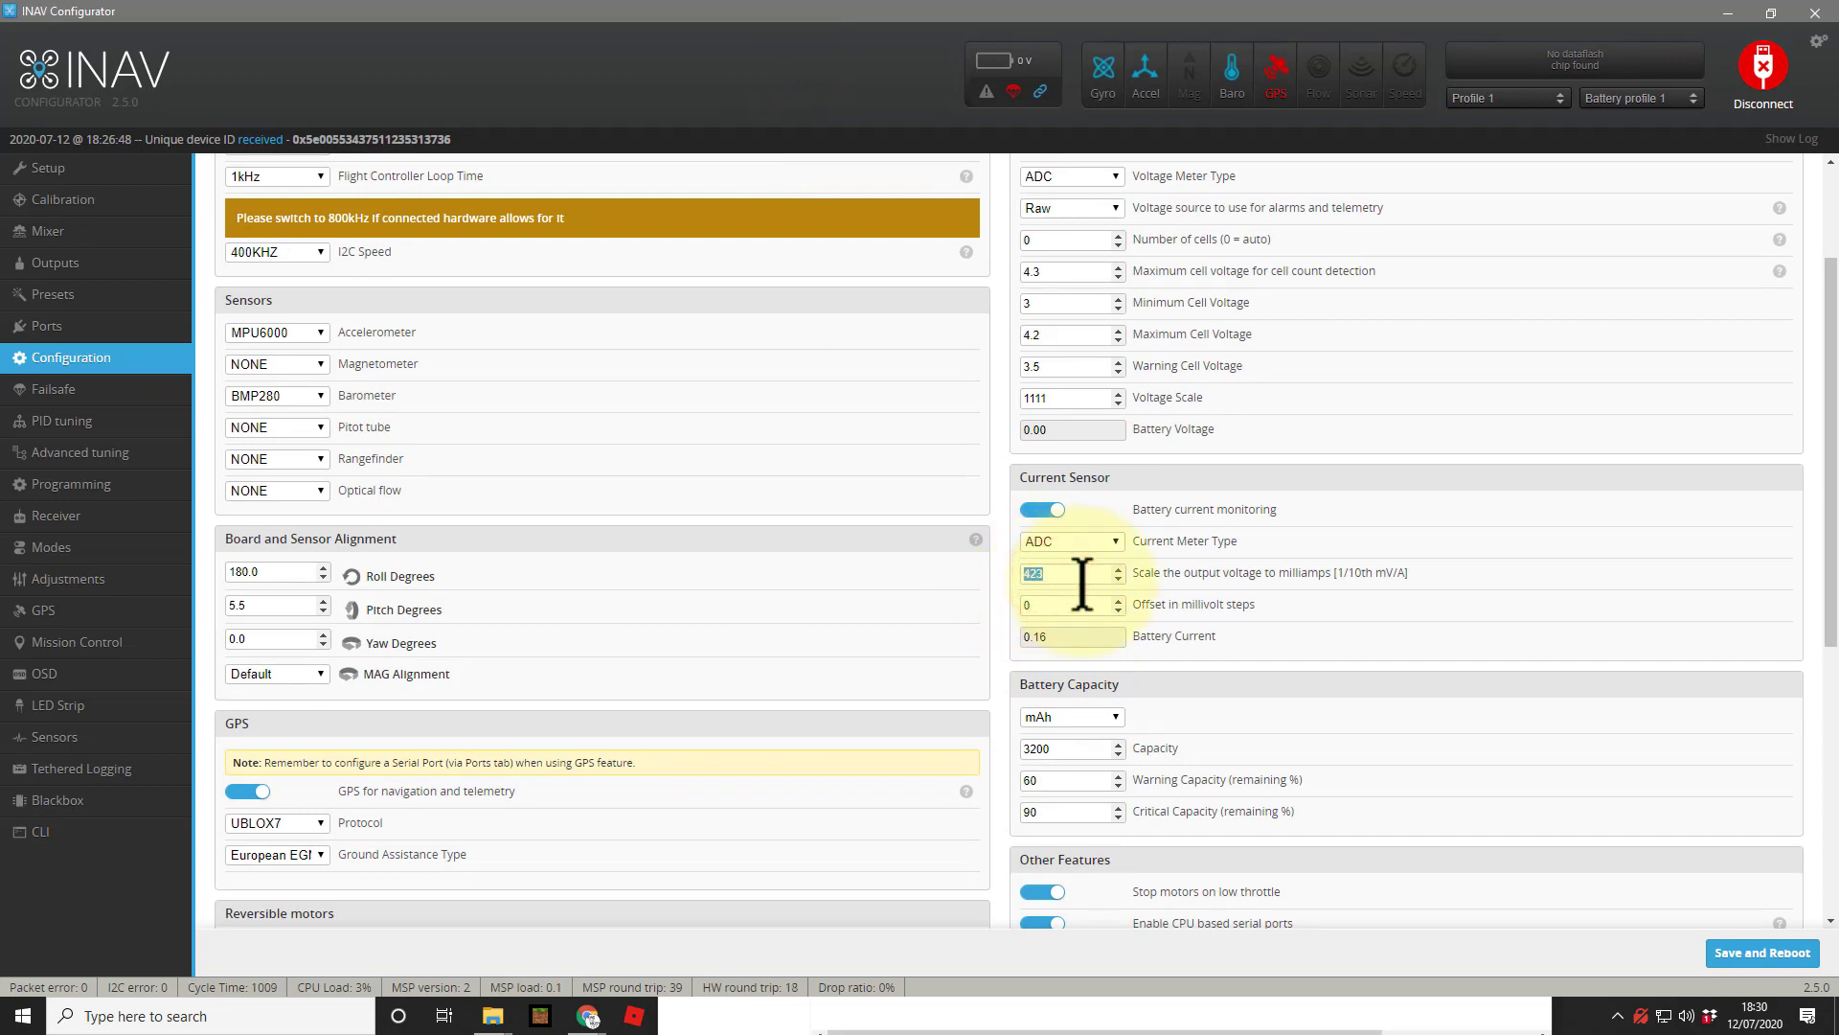
text(340)
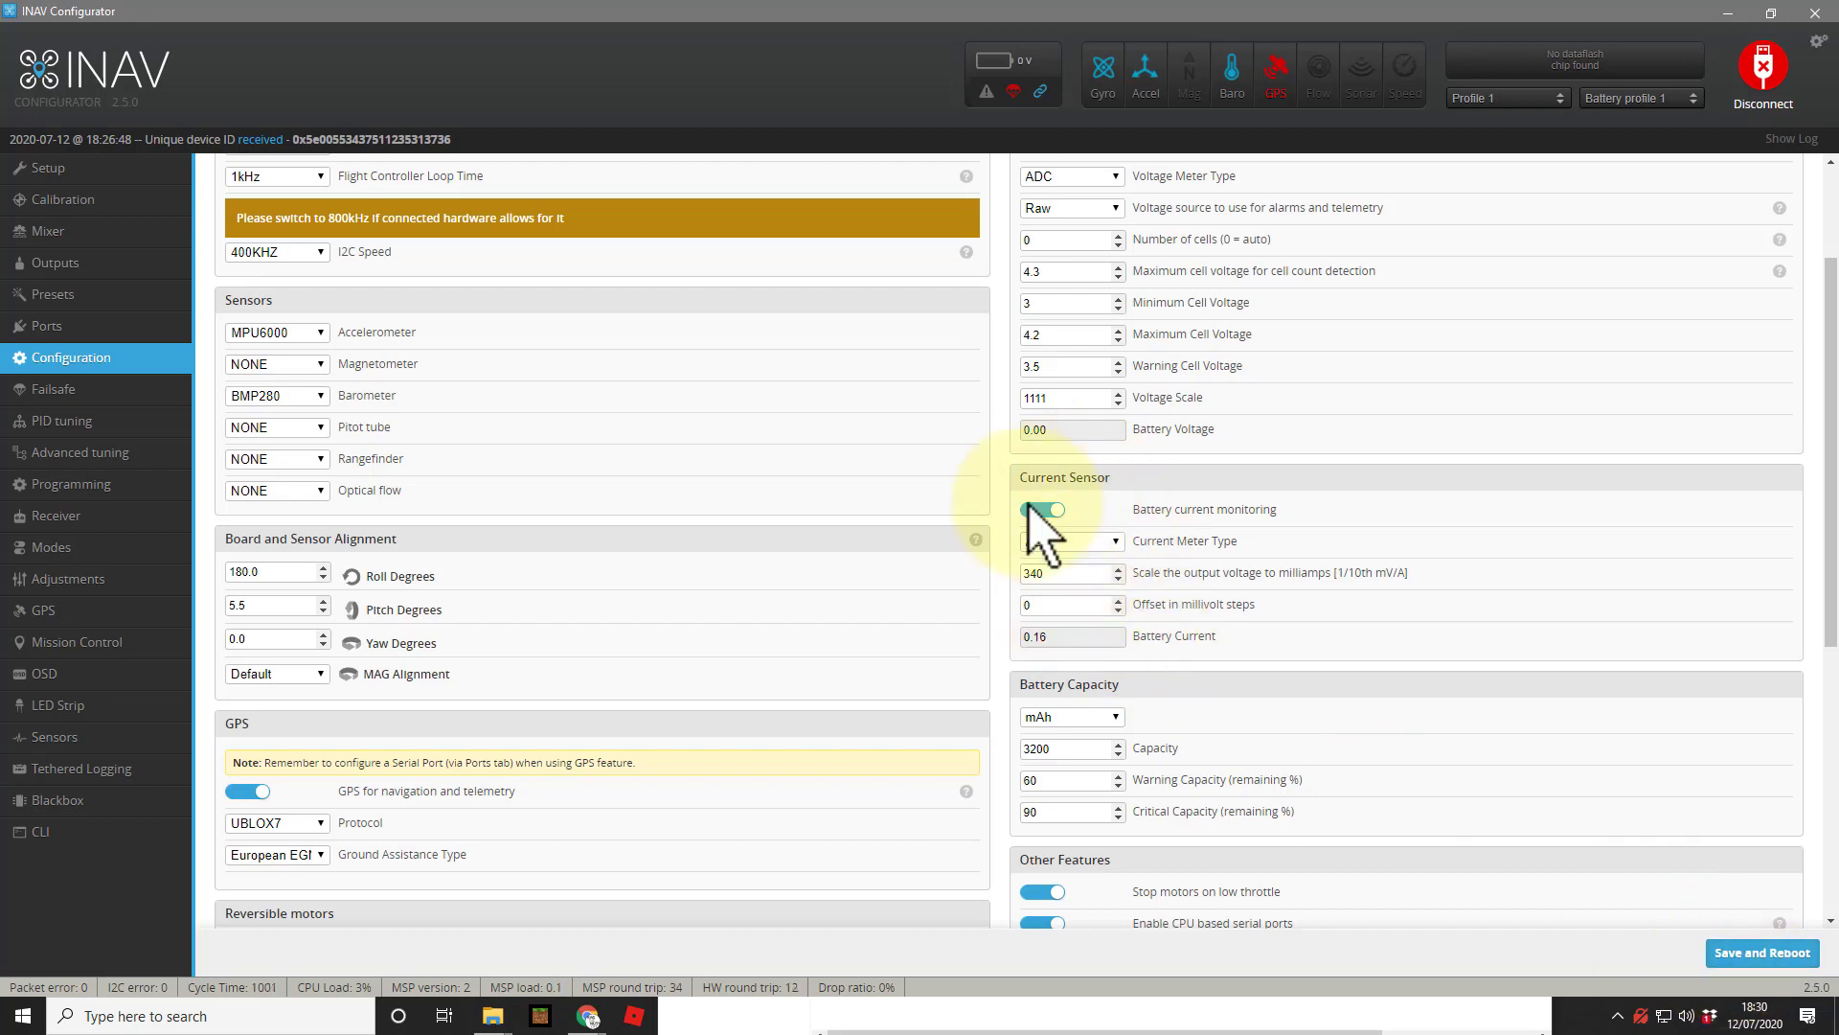
- Save the configuration with current sensor scale 340 and reboot the flight controller
click(1042, 509)
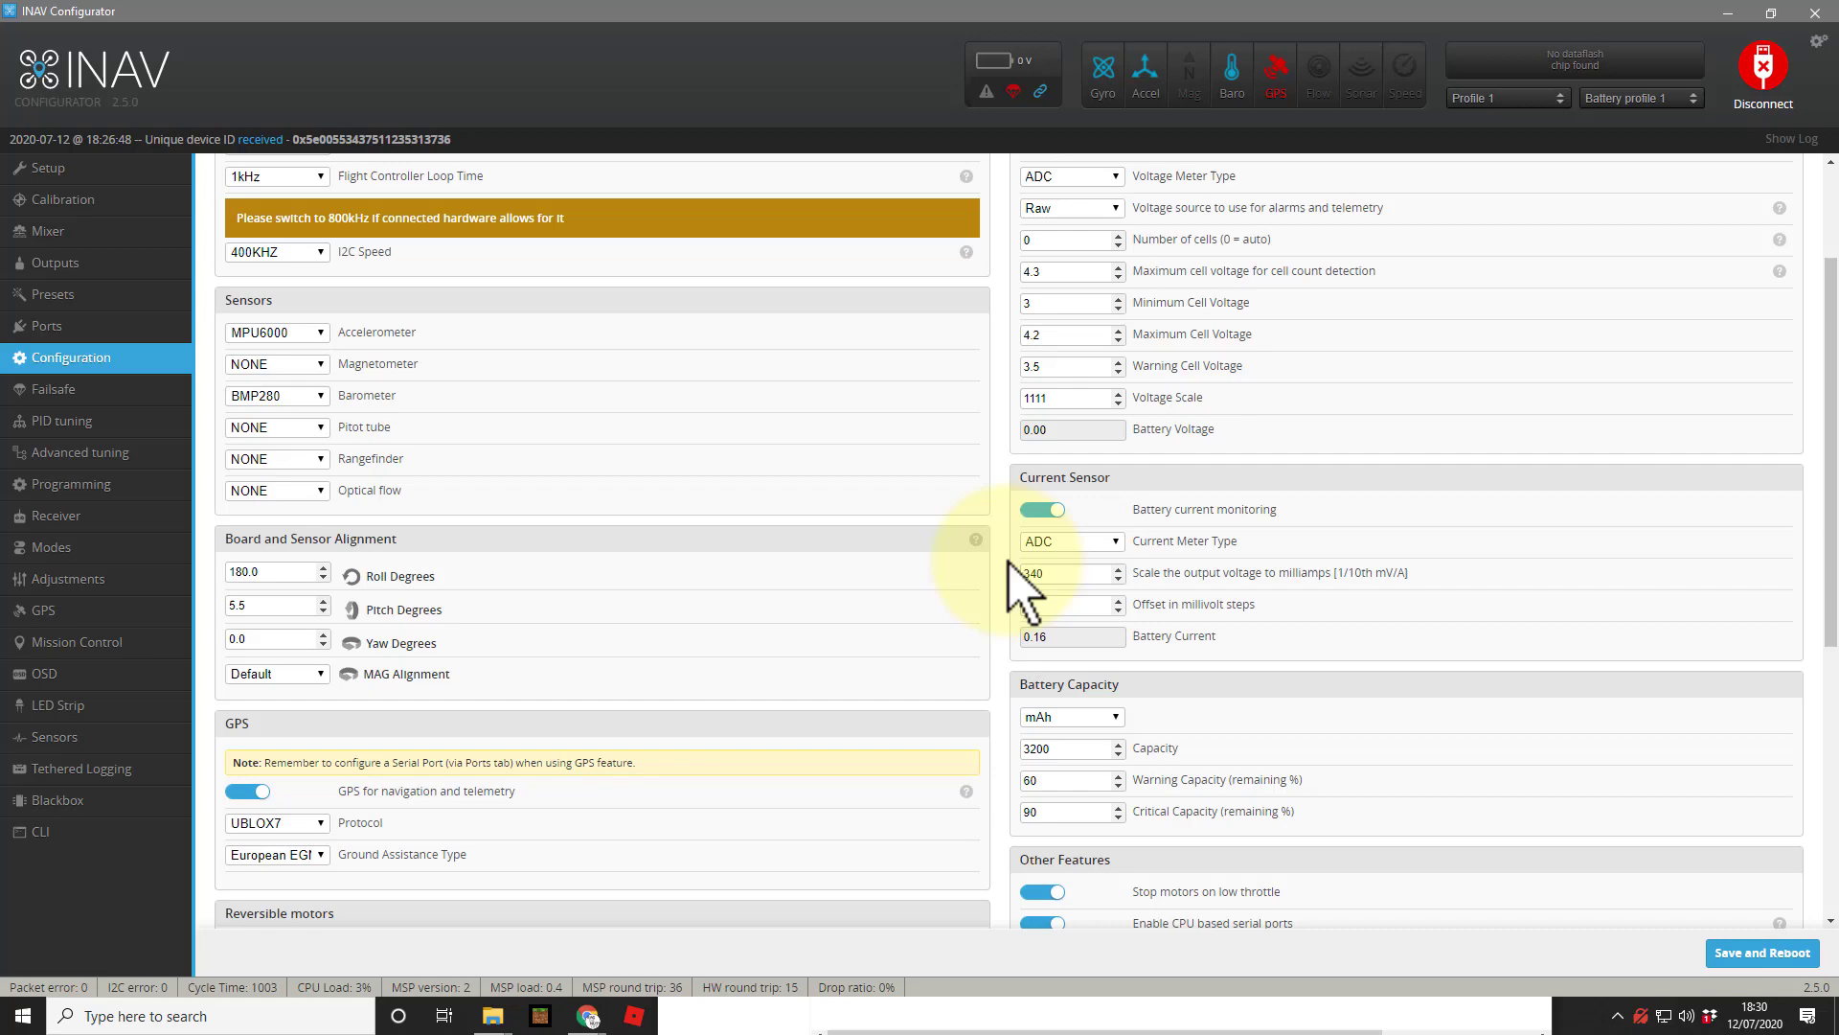
click(1062, 573)
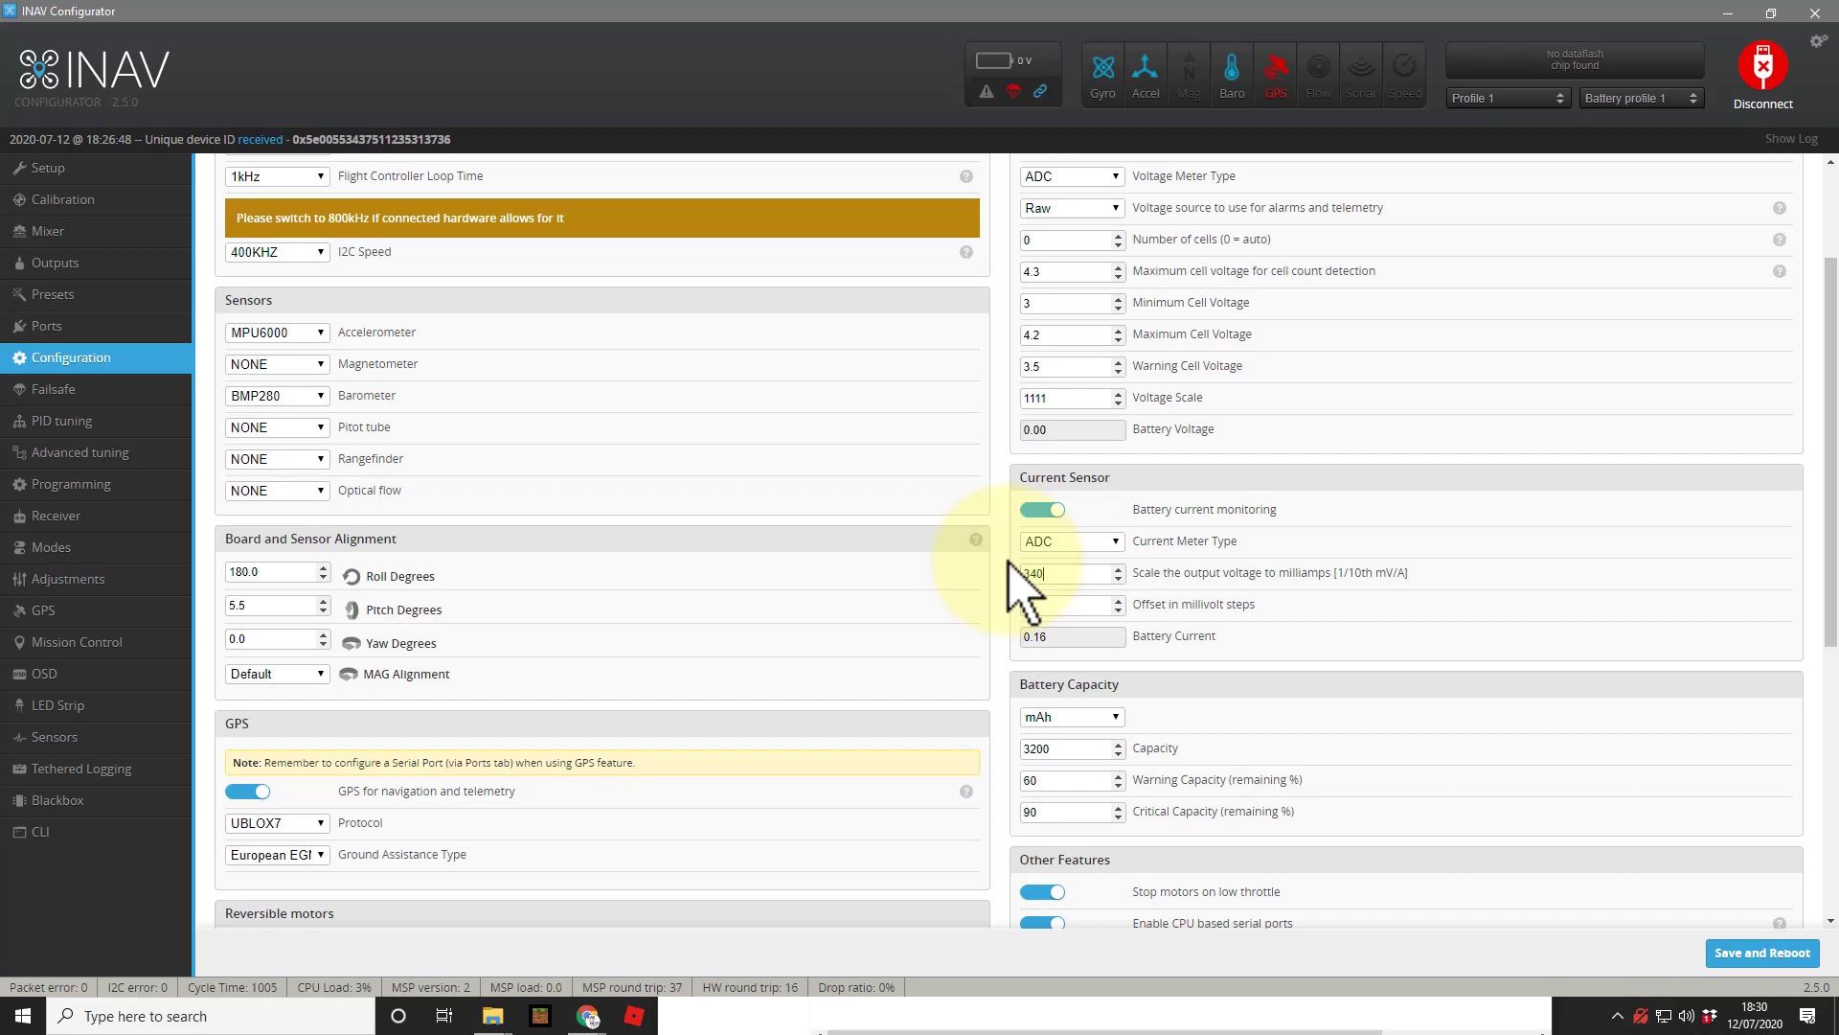
click(1758, 952)
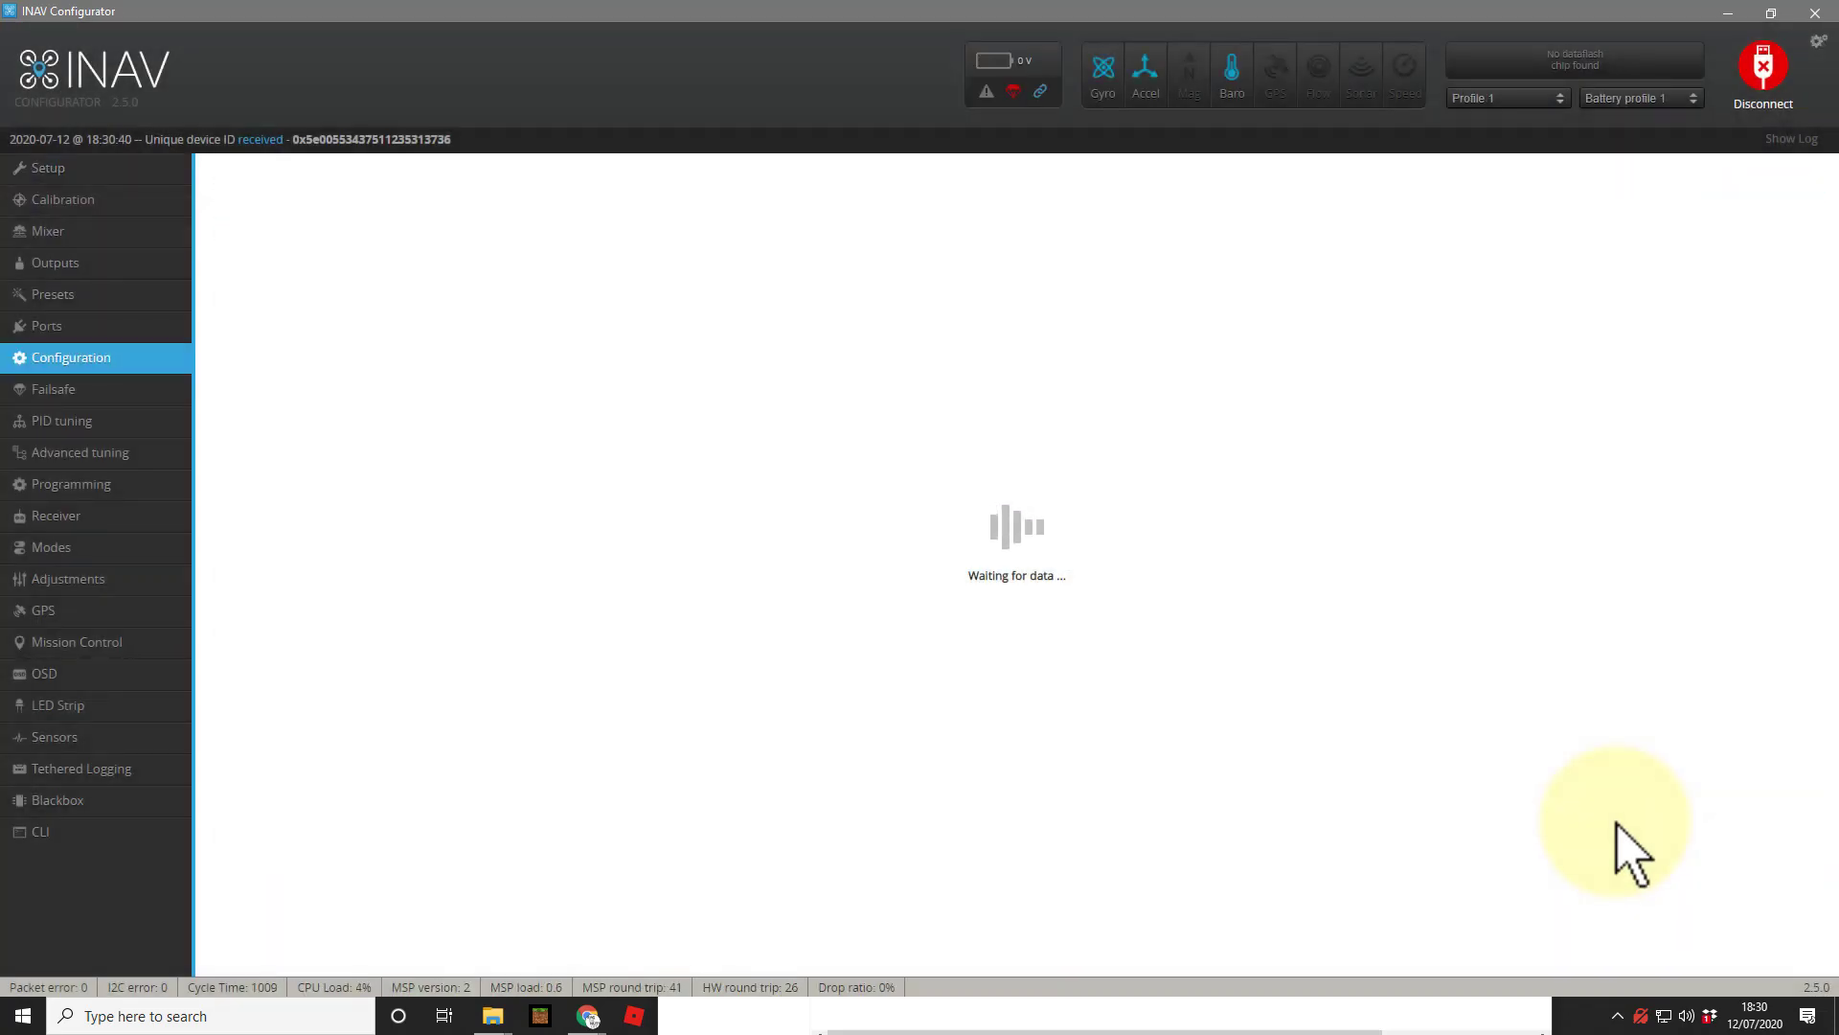
- Reopen the reloaded Configuration tab to check the current scale still reads 340
click(71, 356)
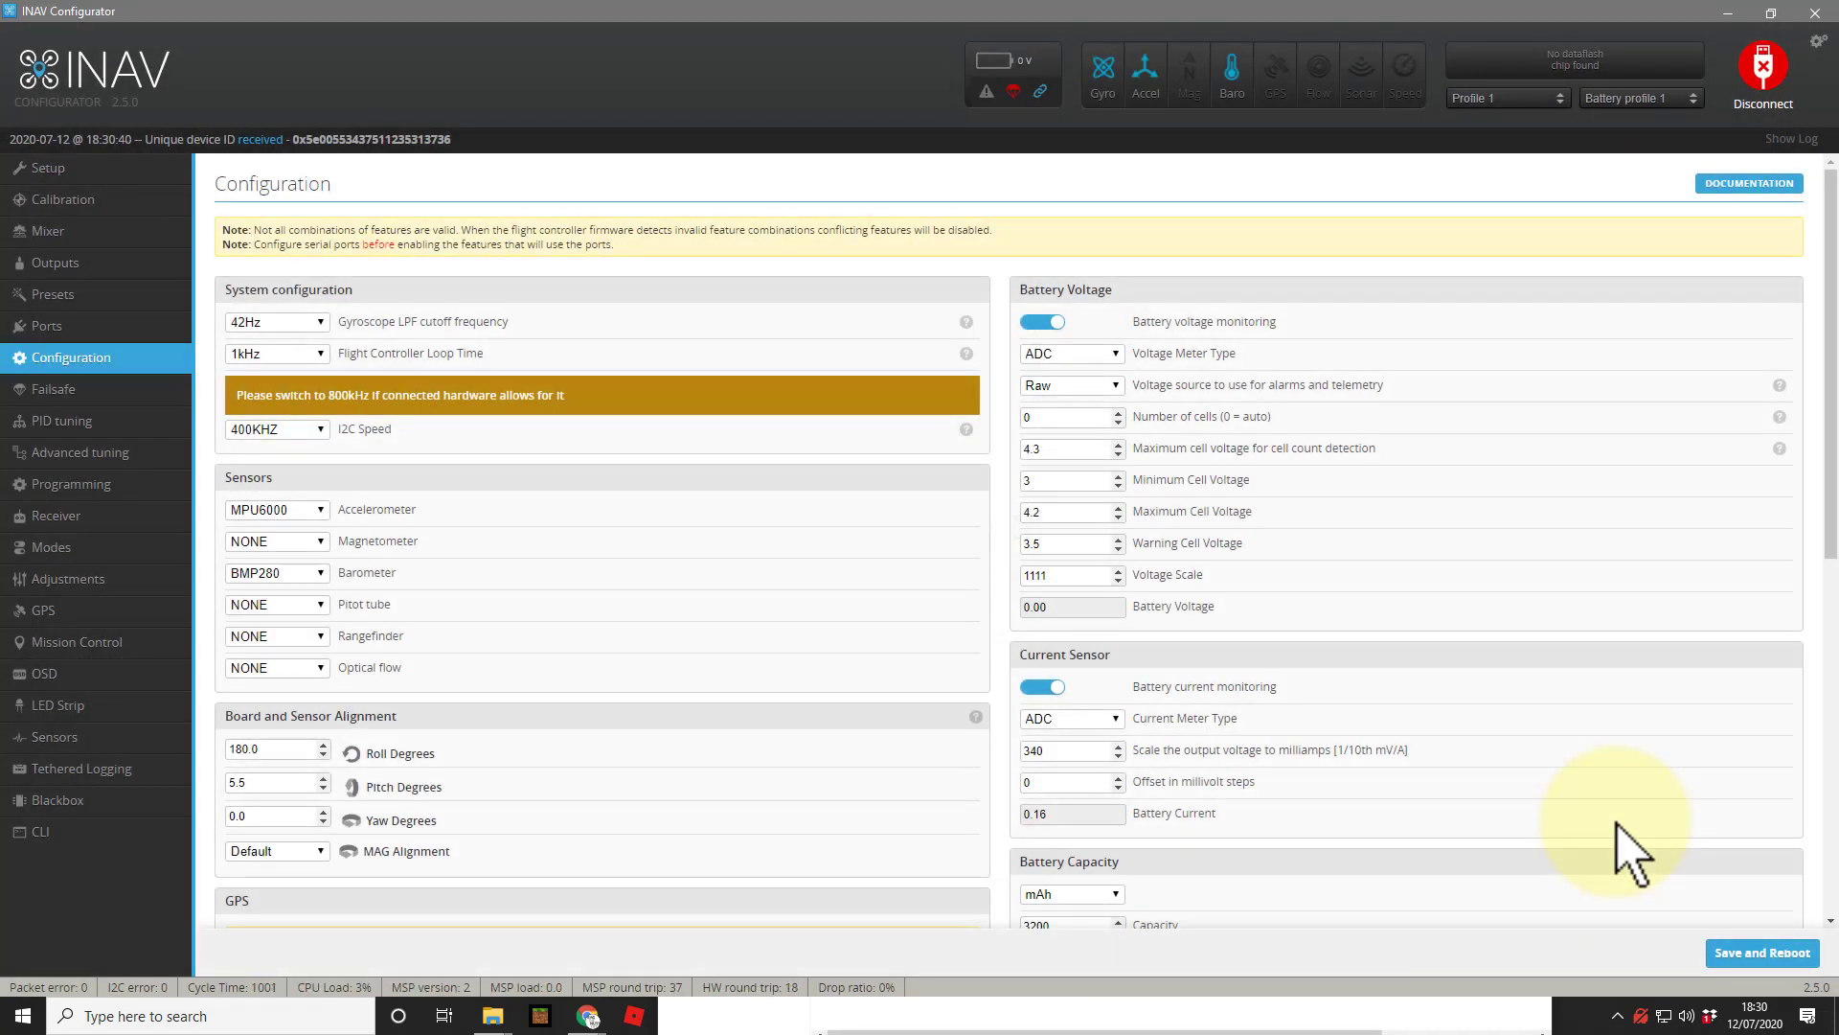
mouse_move(1420, 768)
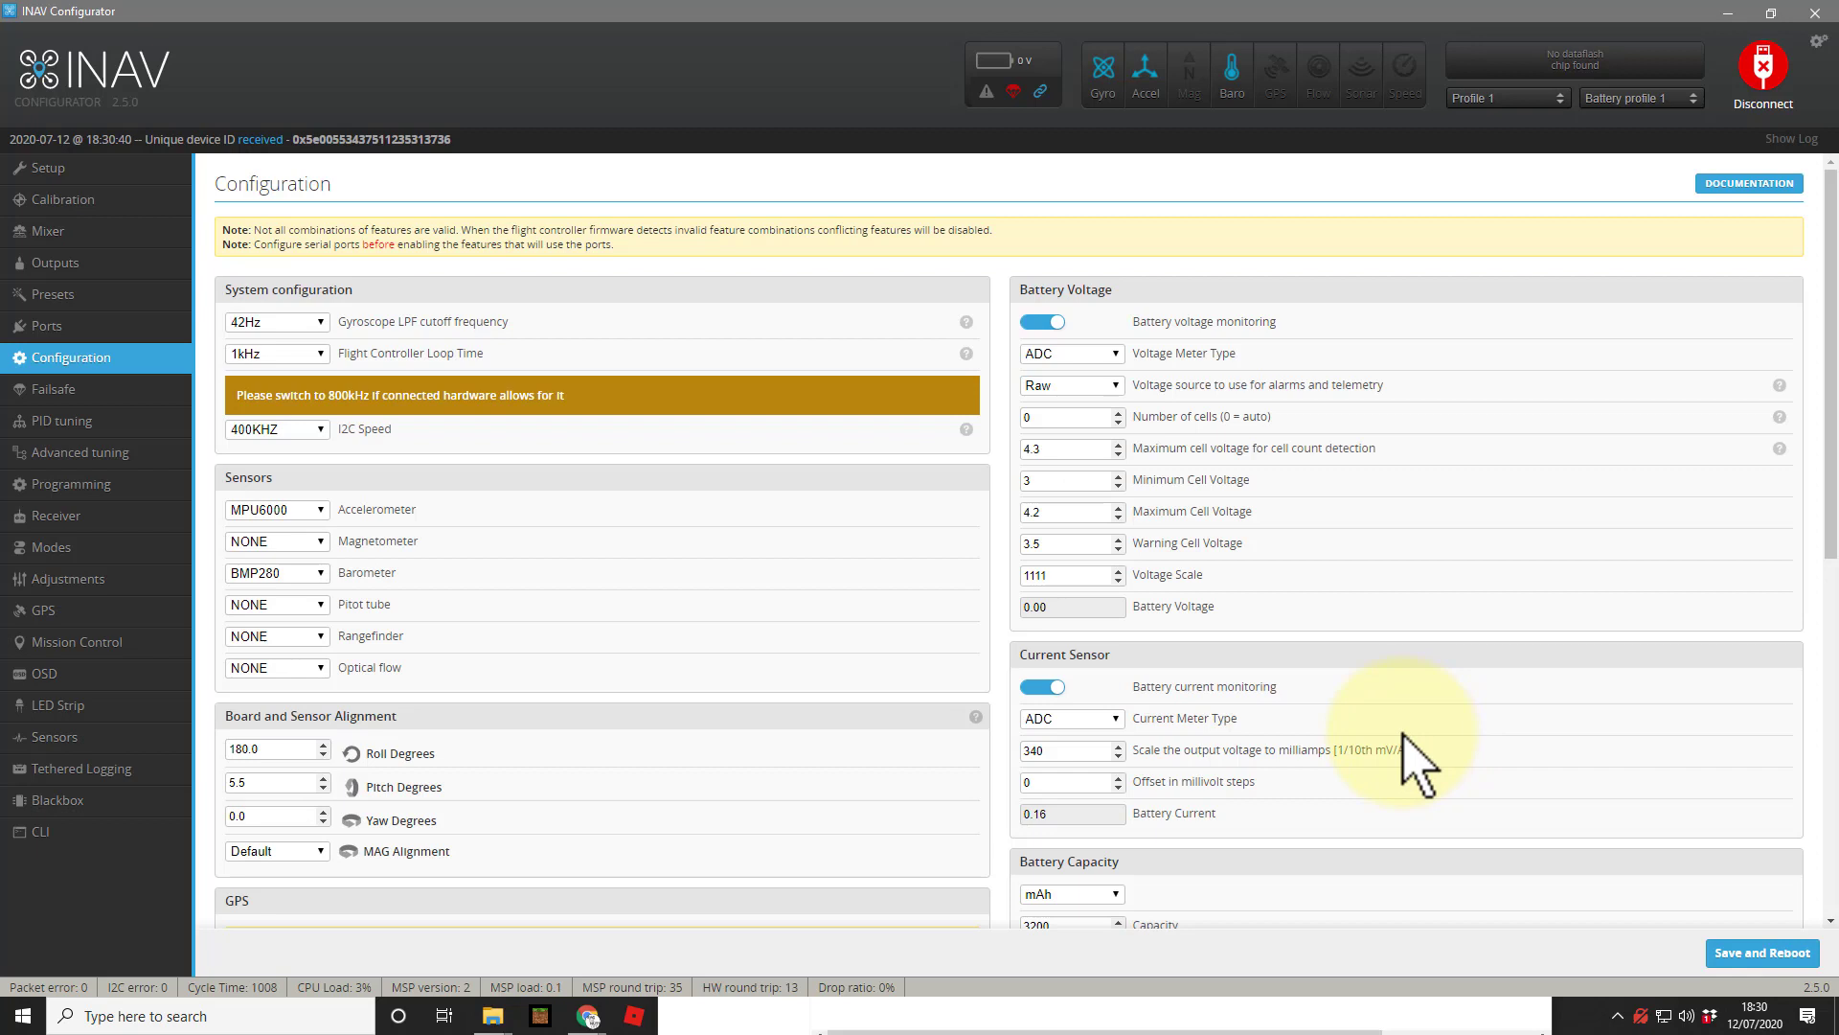
mouse_move(1391, 697)
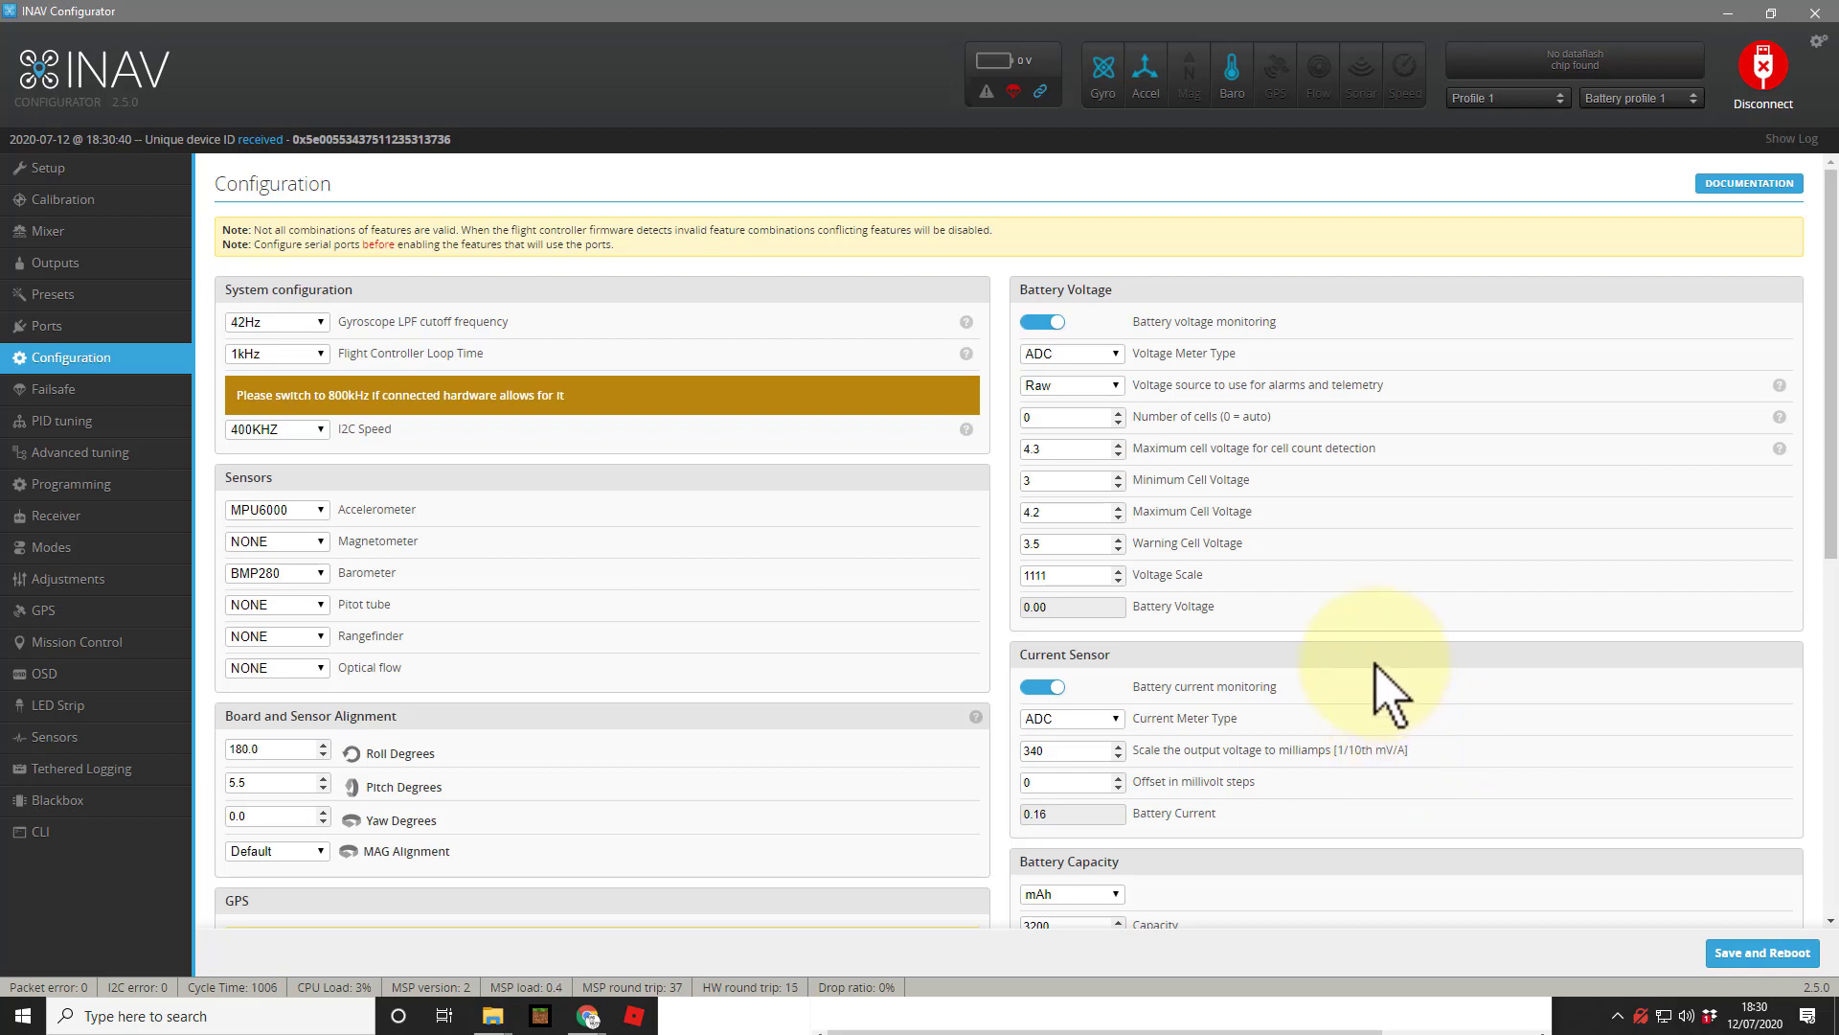
mouse_move(1366, 669)
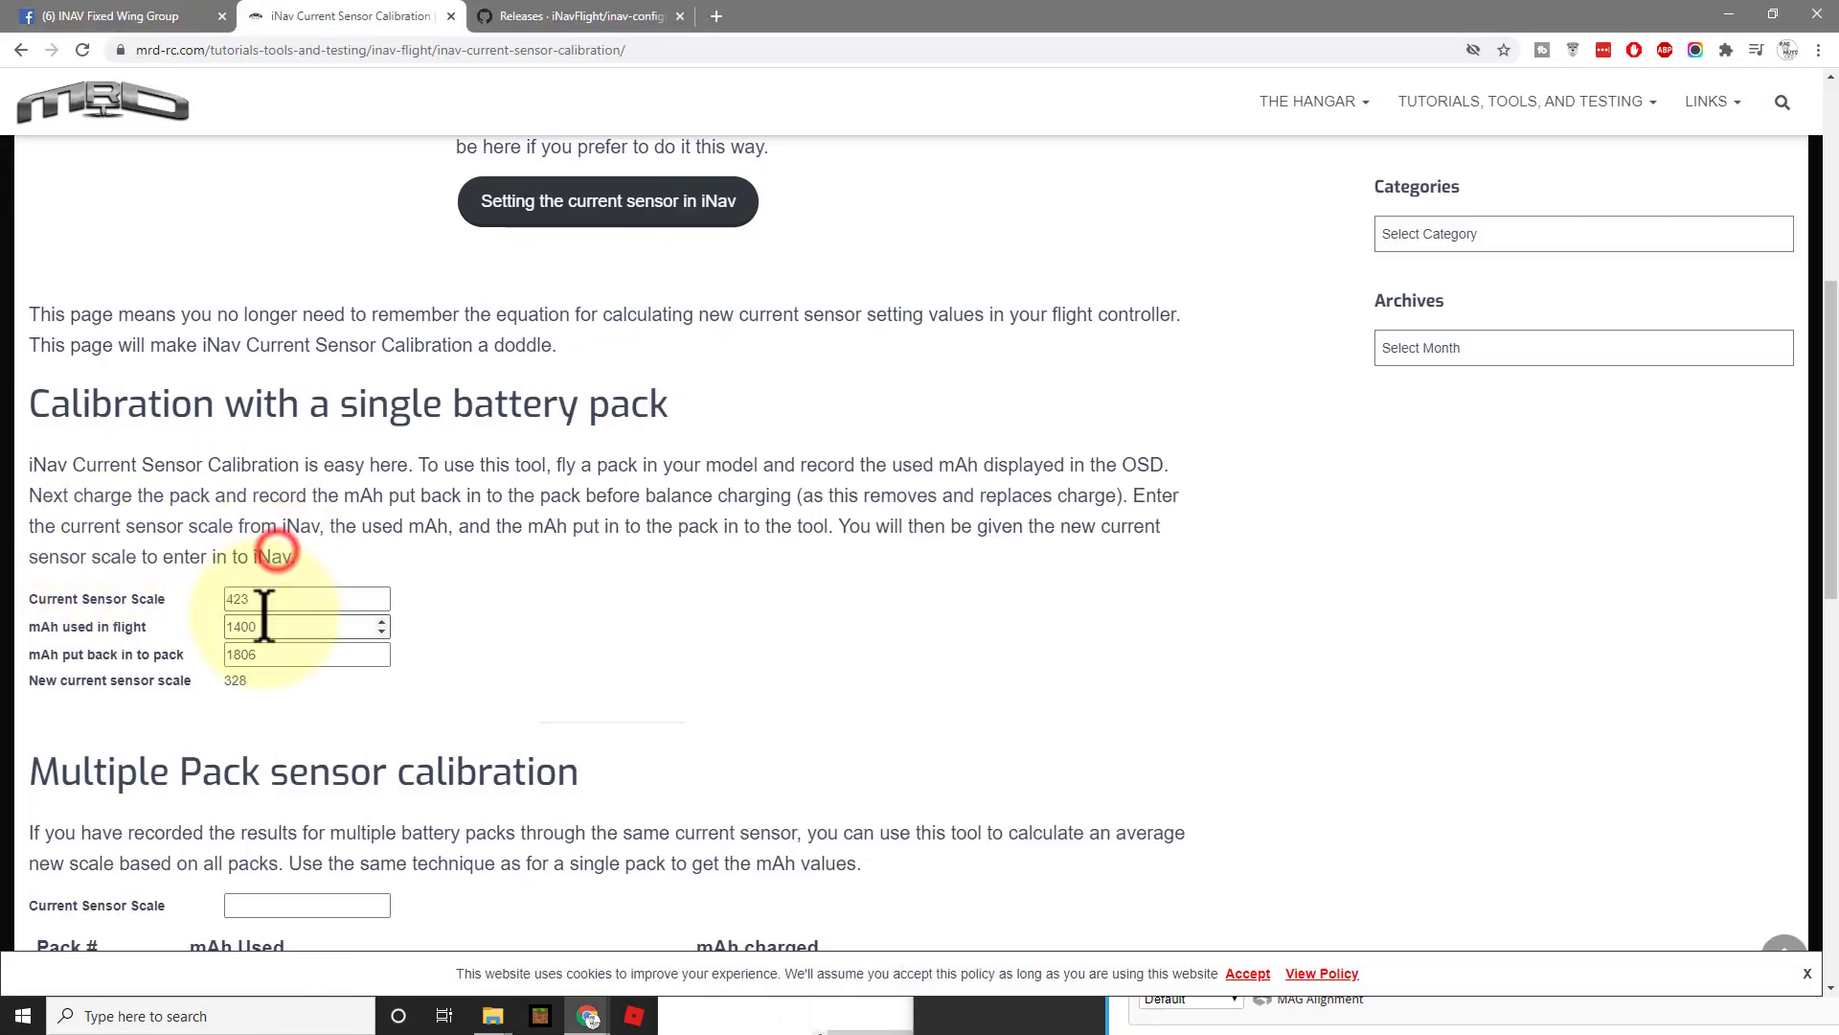
- Recalculate the single-pack scale from 599, 690 mAh used and 1202 mAh returned, giving 344
triple_click(304, 598)
text(599)
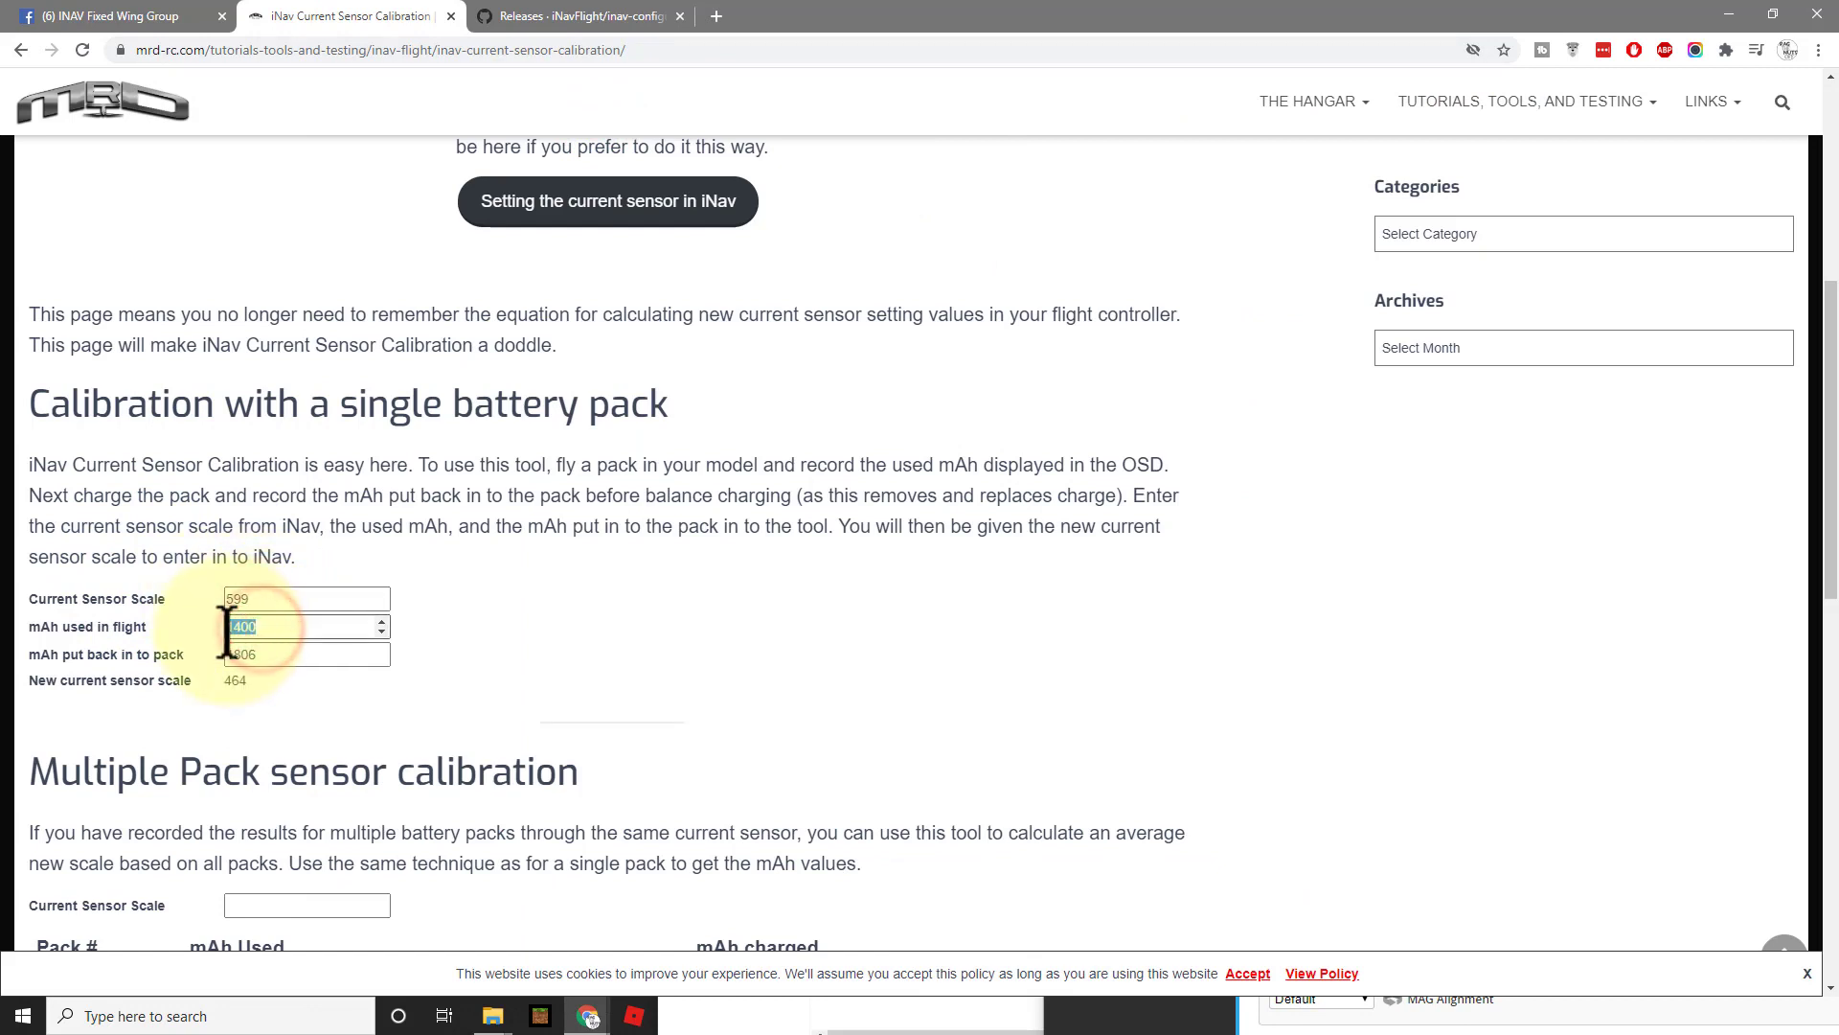
text(690)
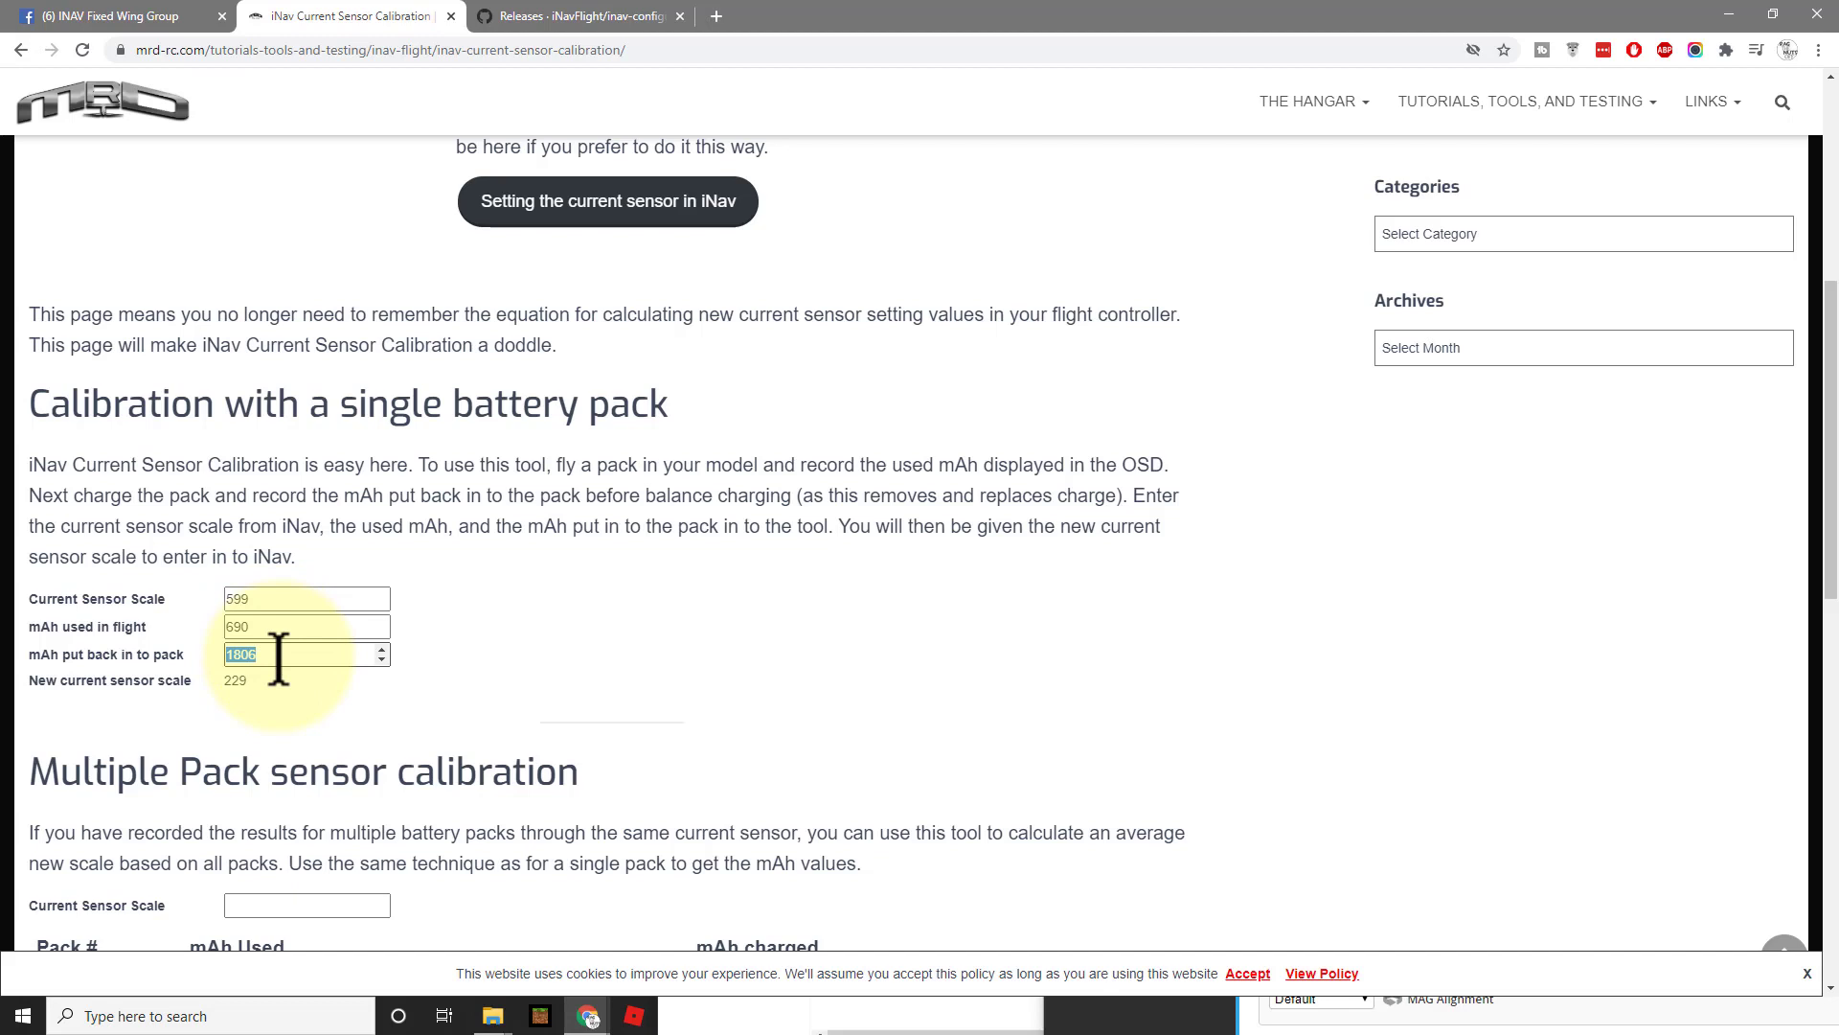
text(1)
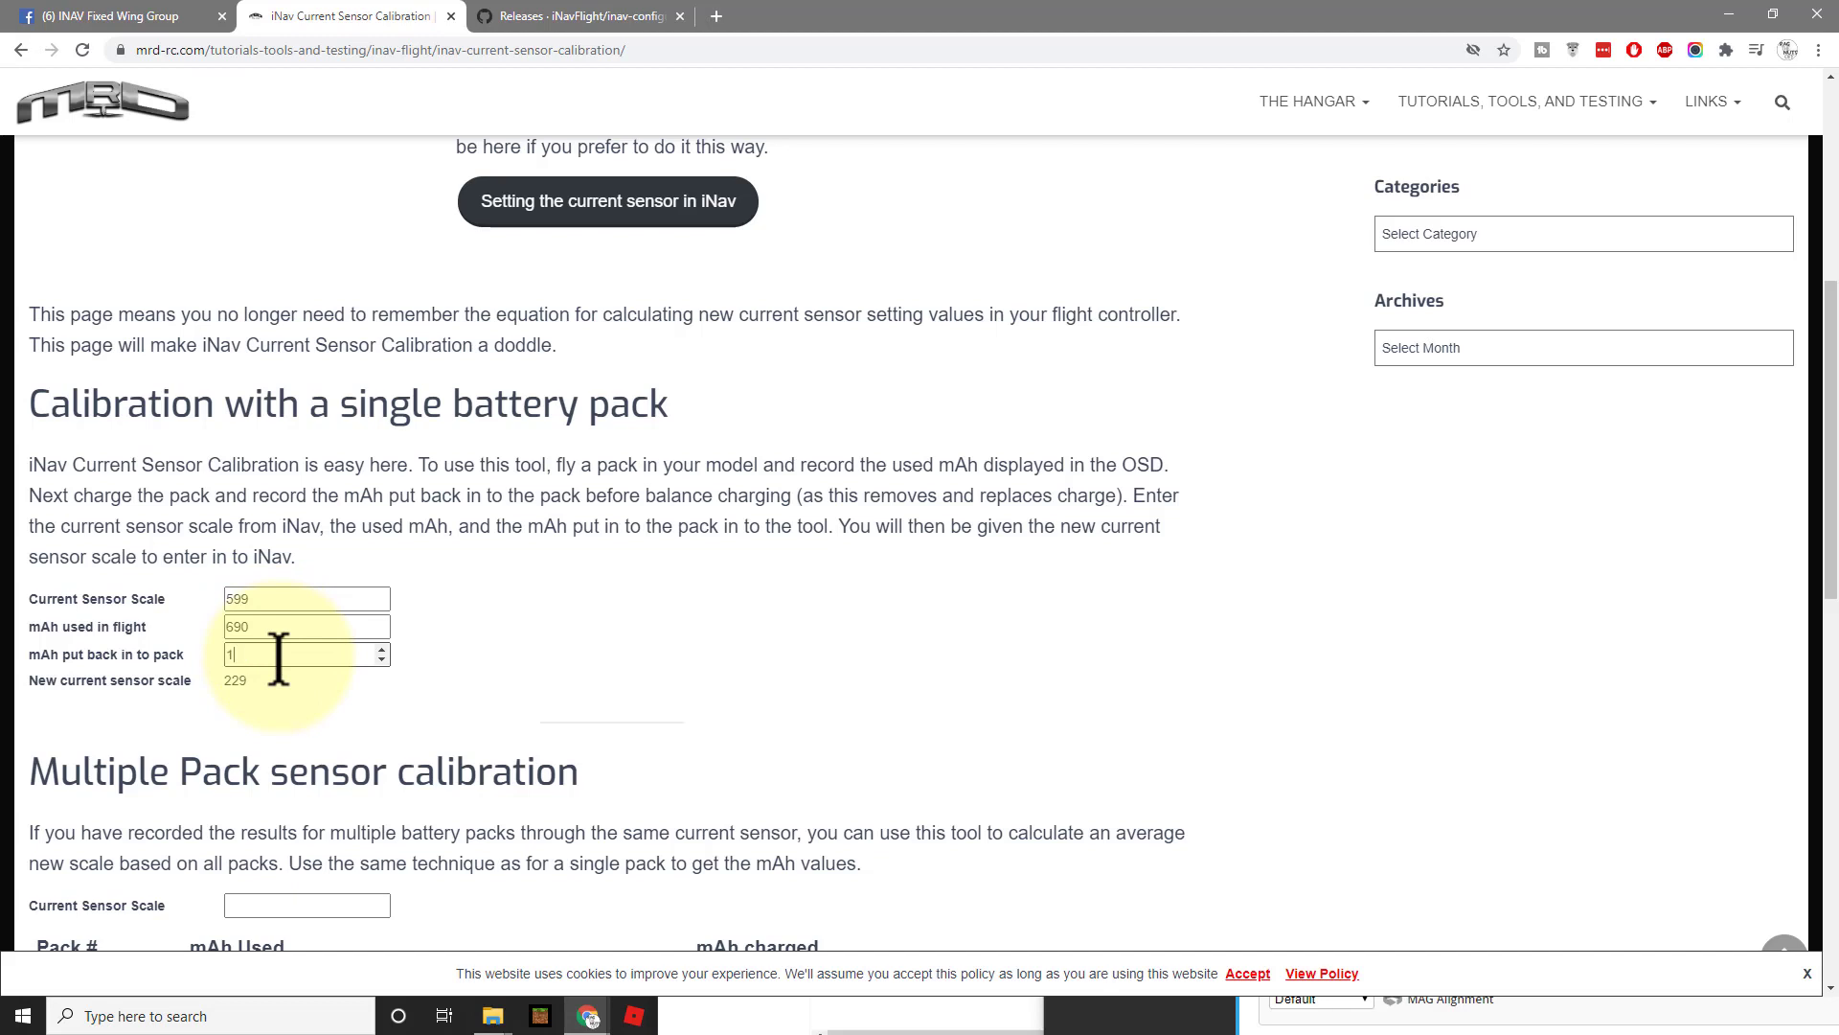
text(202)
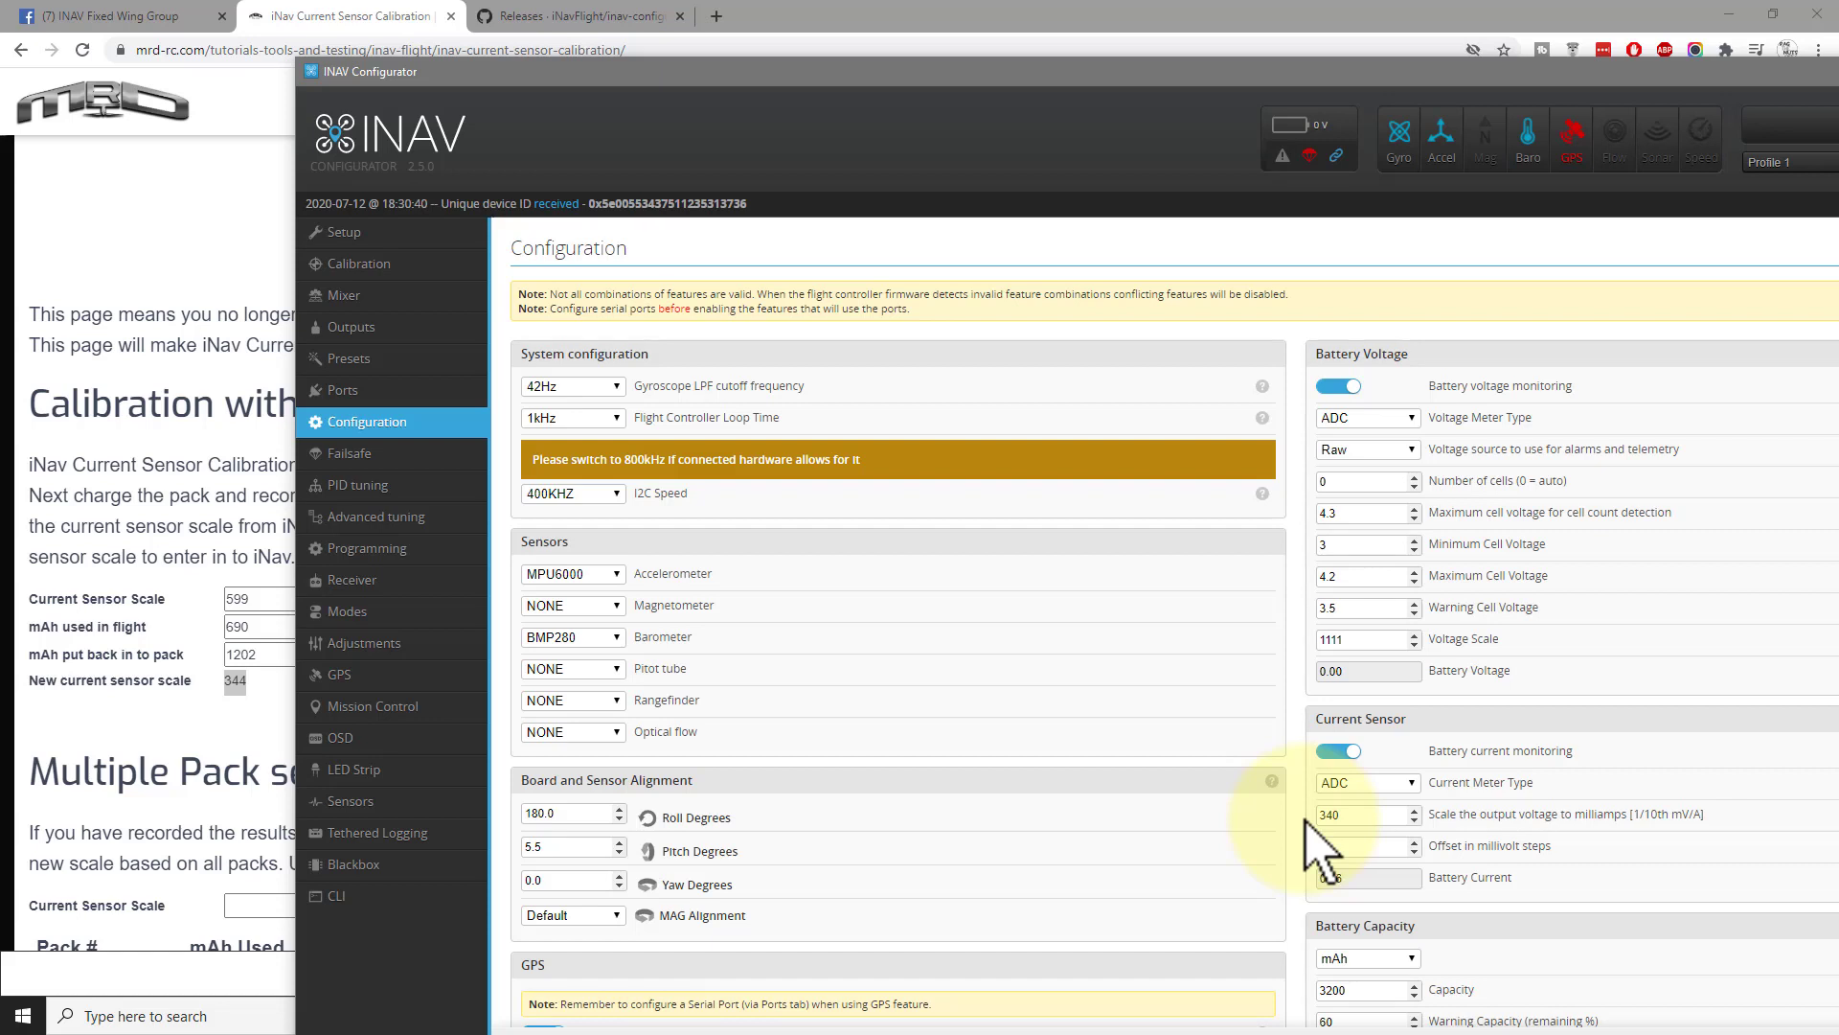
- Revisit the INAV Fixed Wing Group post citing the 340 setting, then return to the calibration page
click(111, 15)
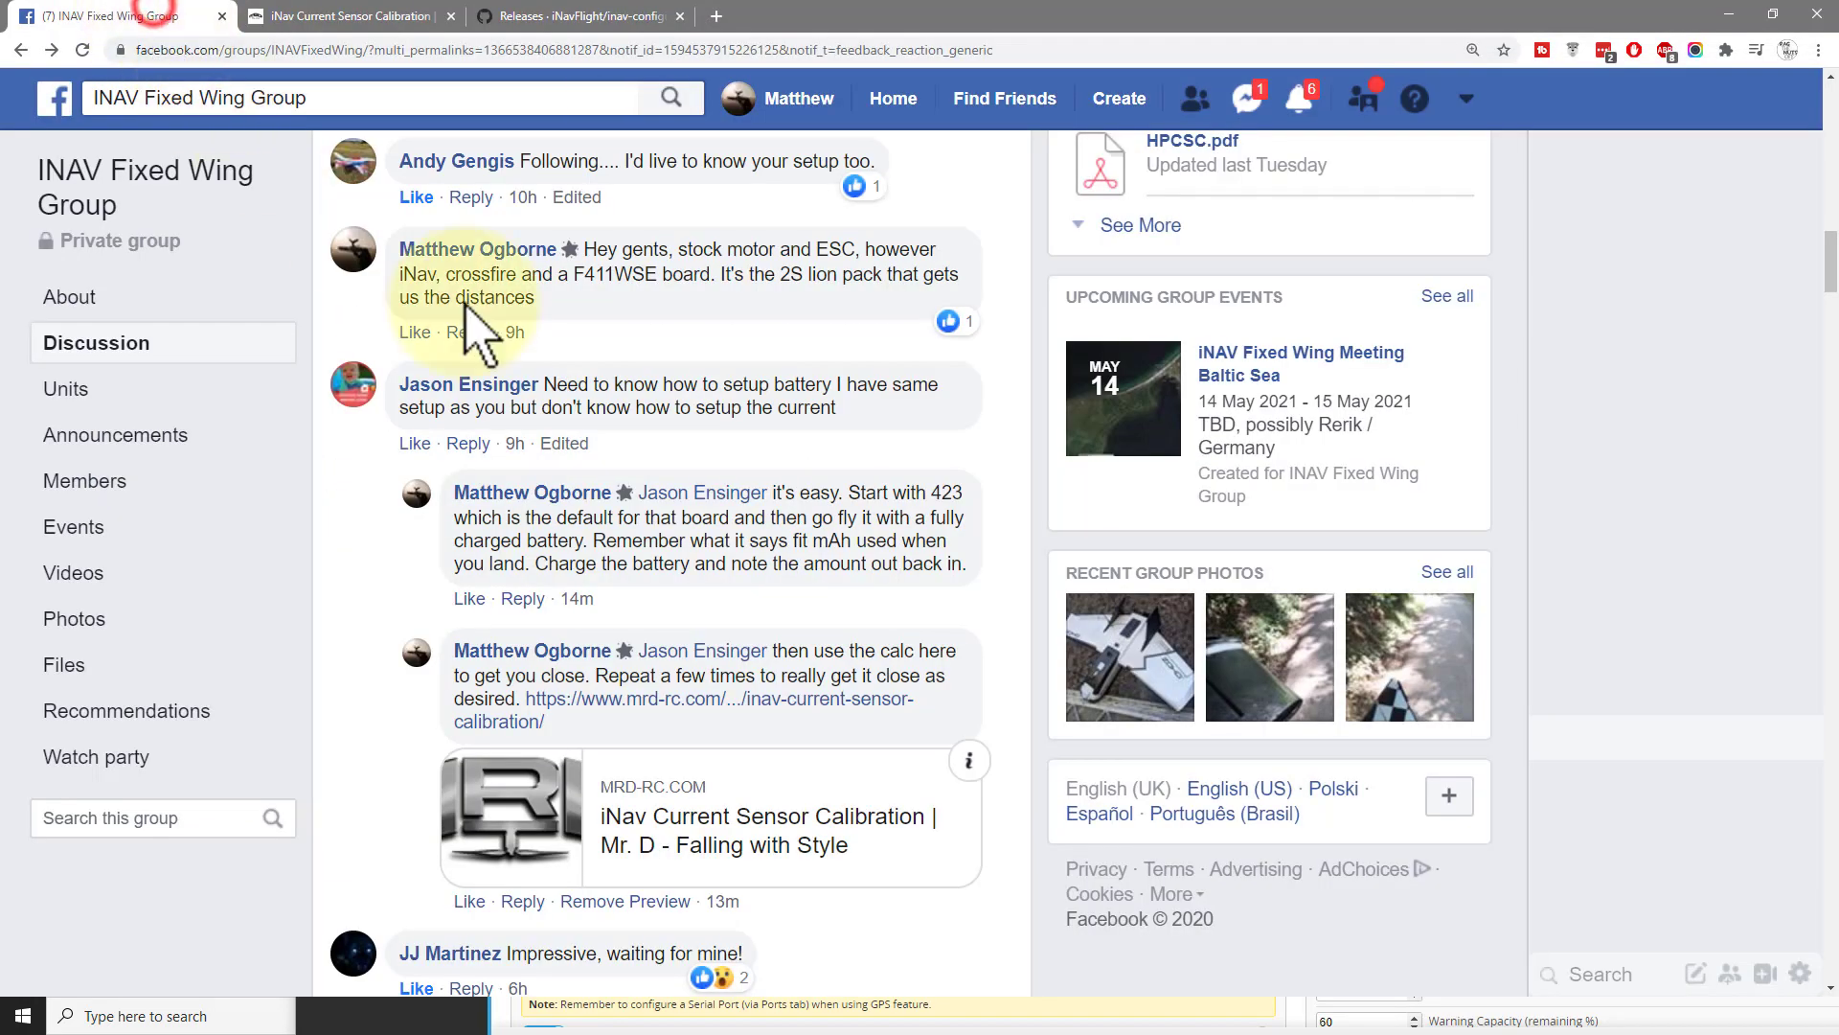
mouse_move(697, 475)
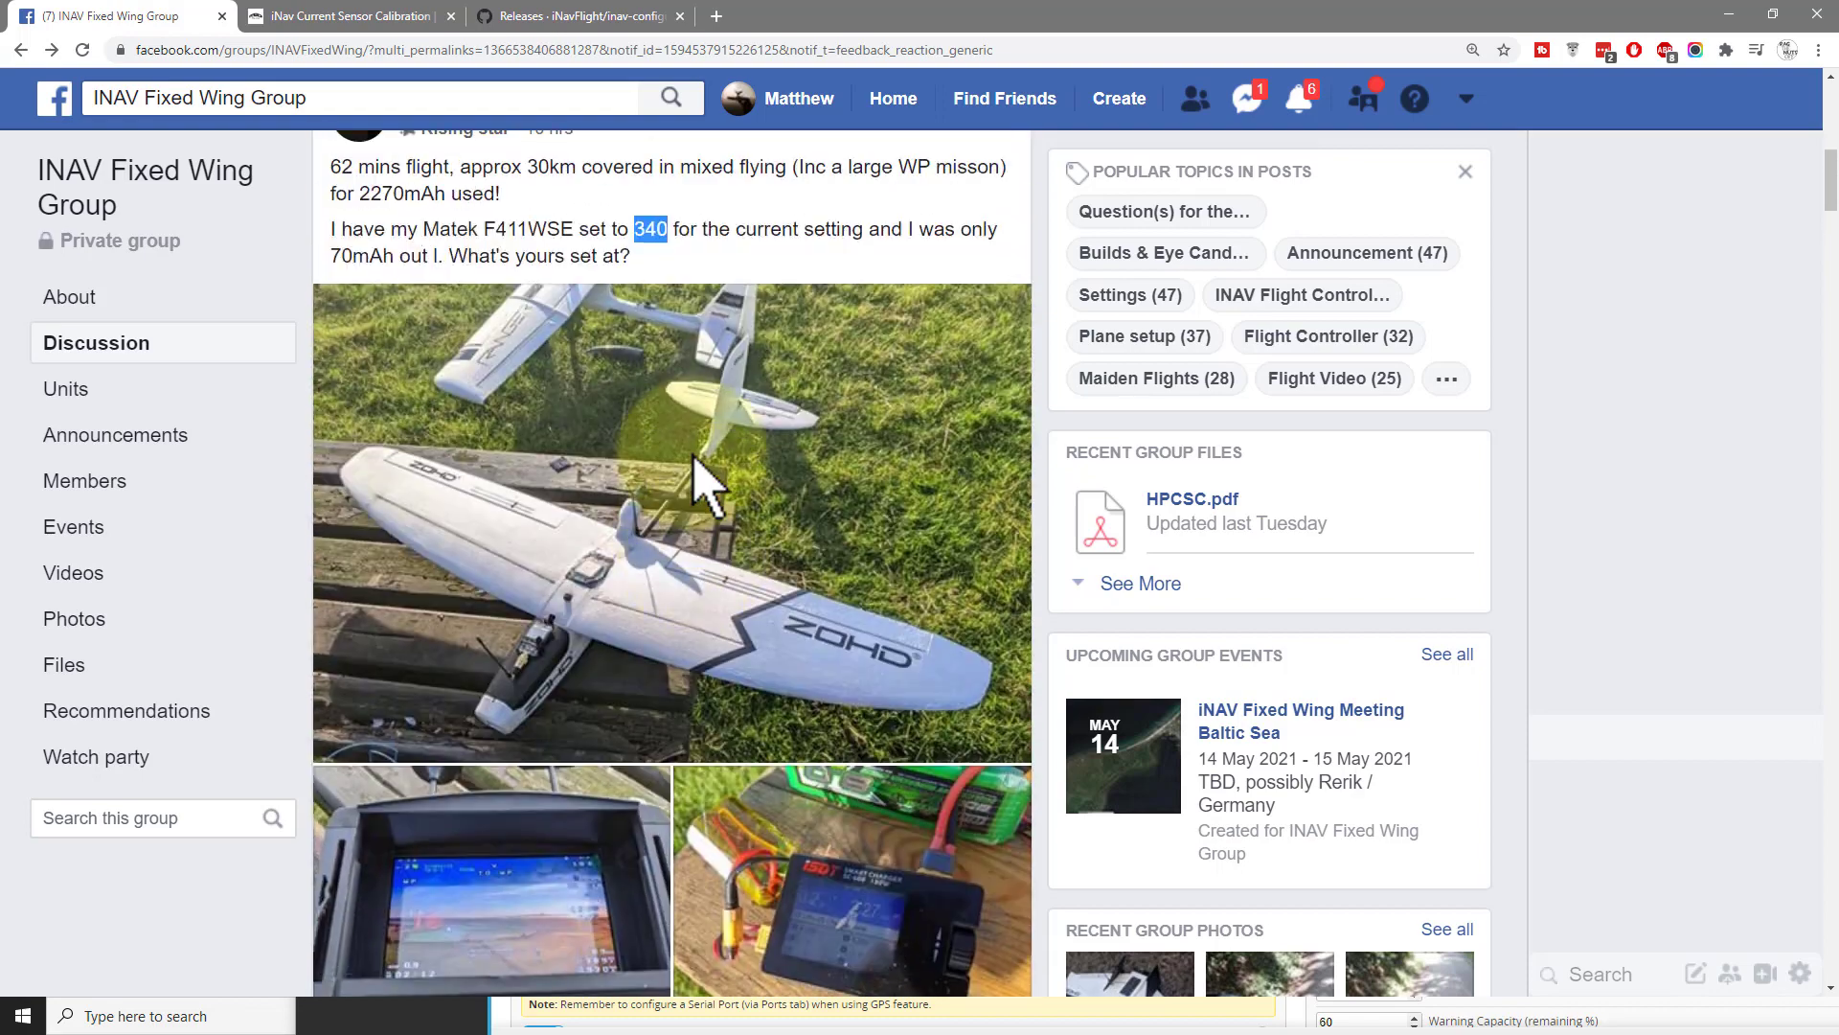
scroll(down, 3)
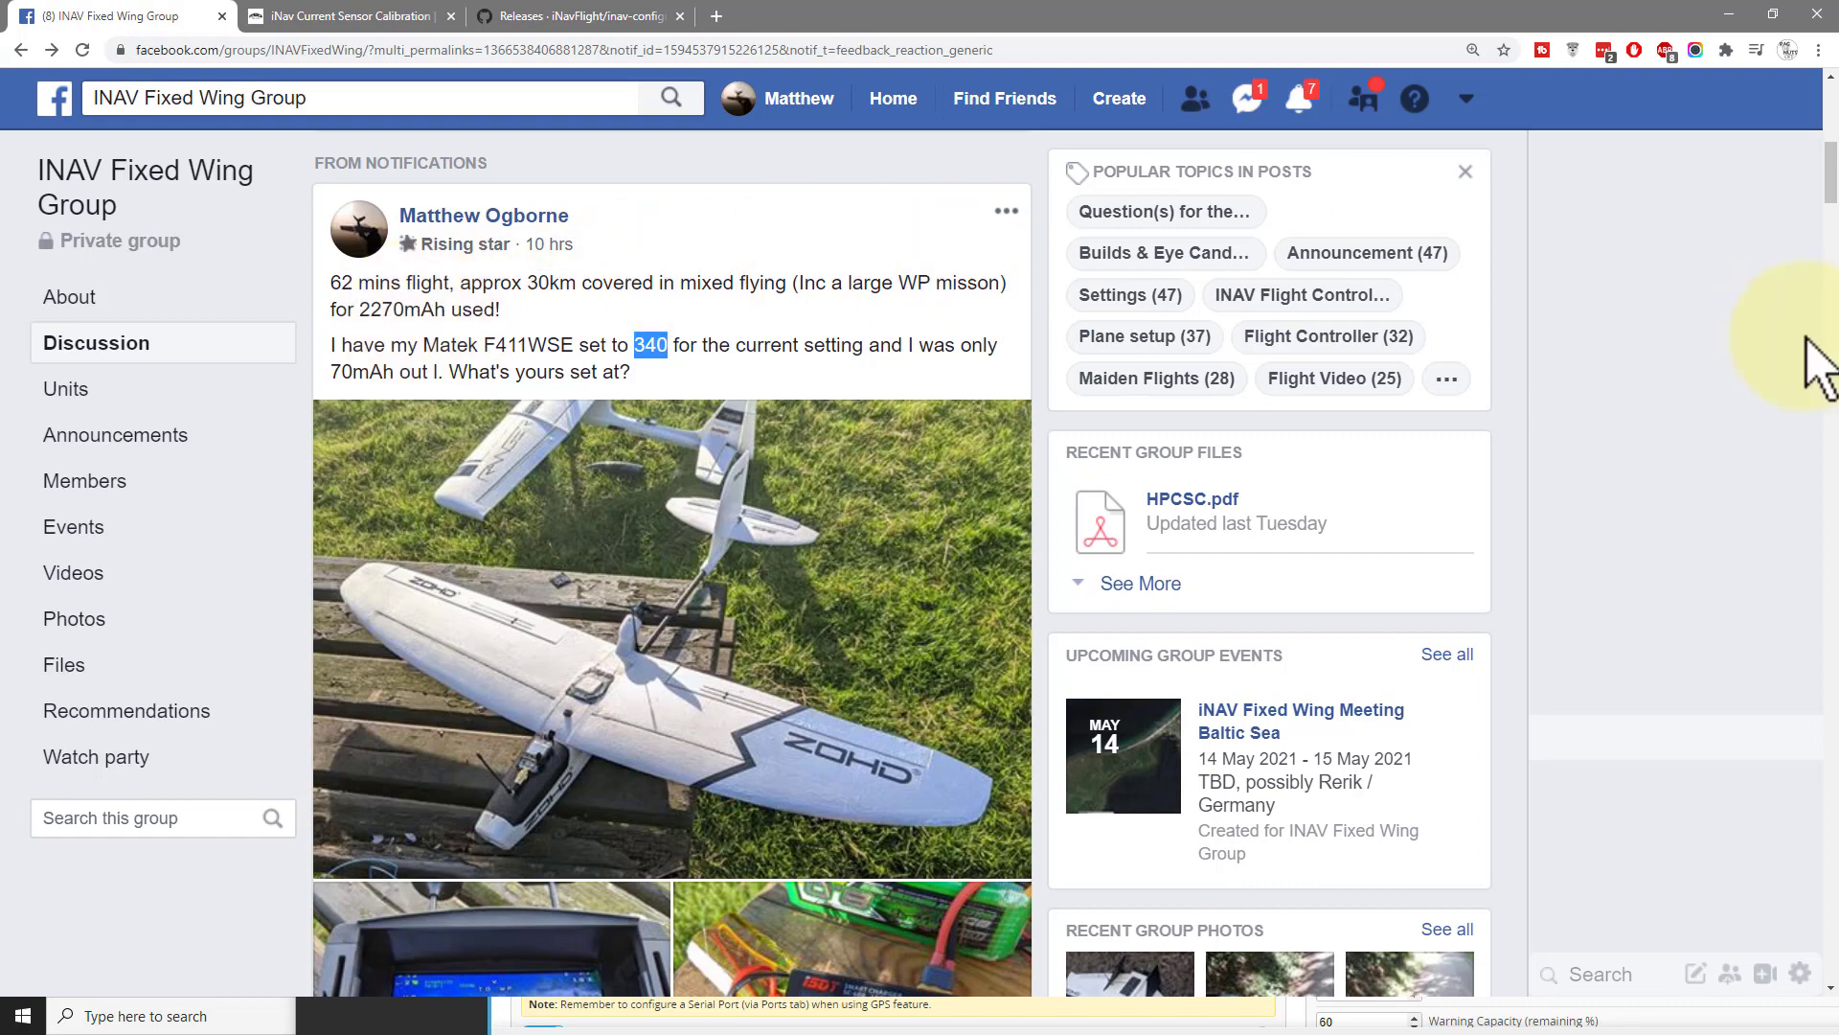
click(341, 16)
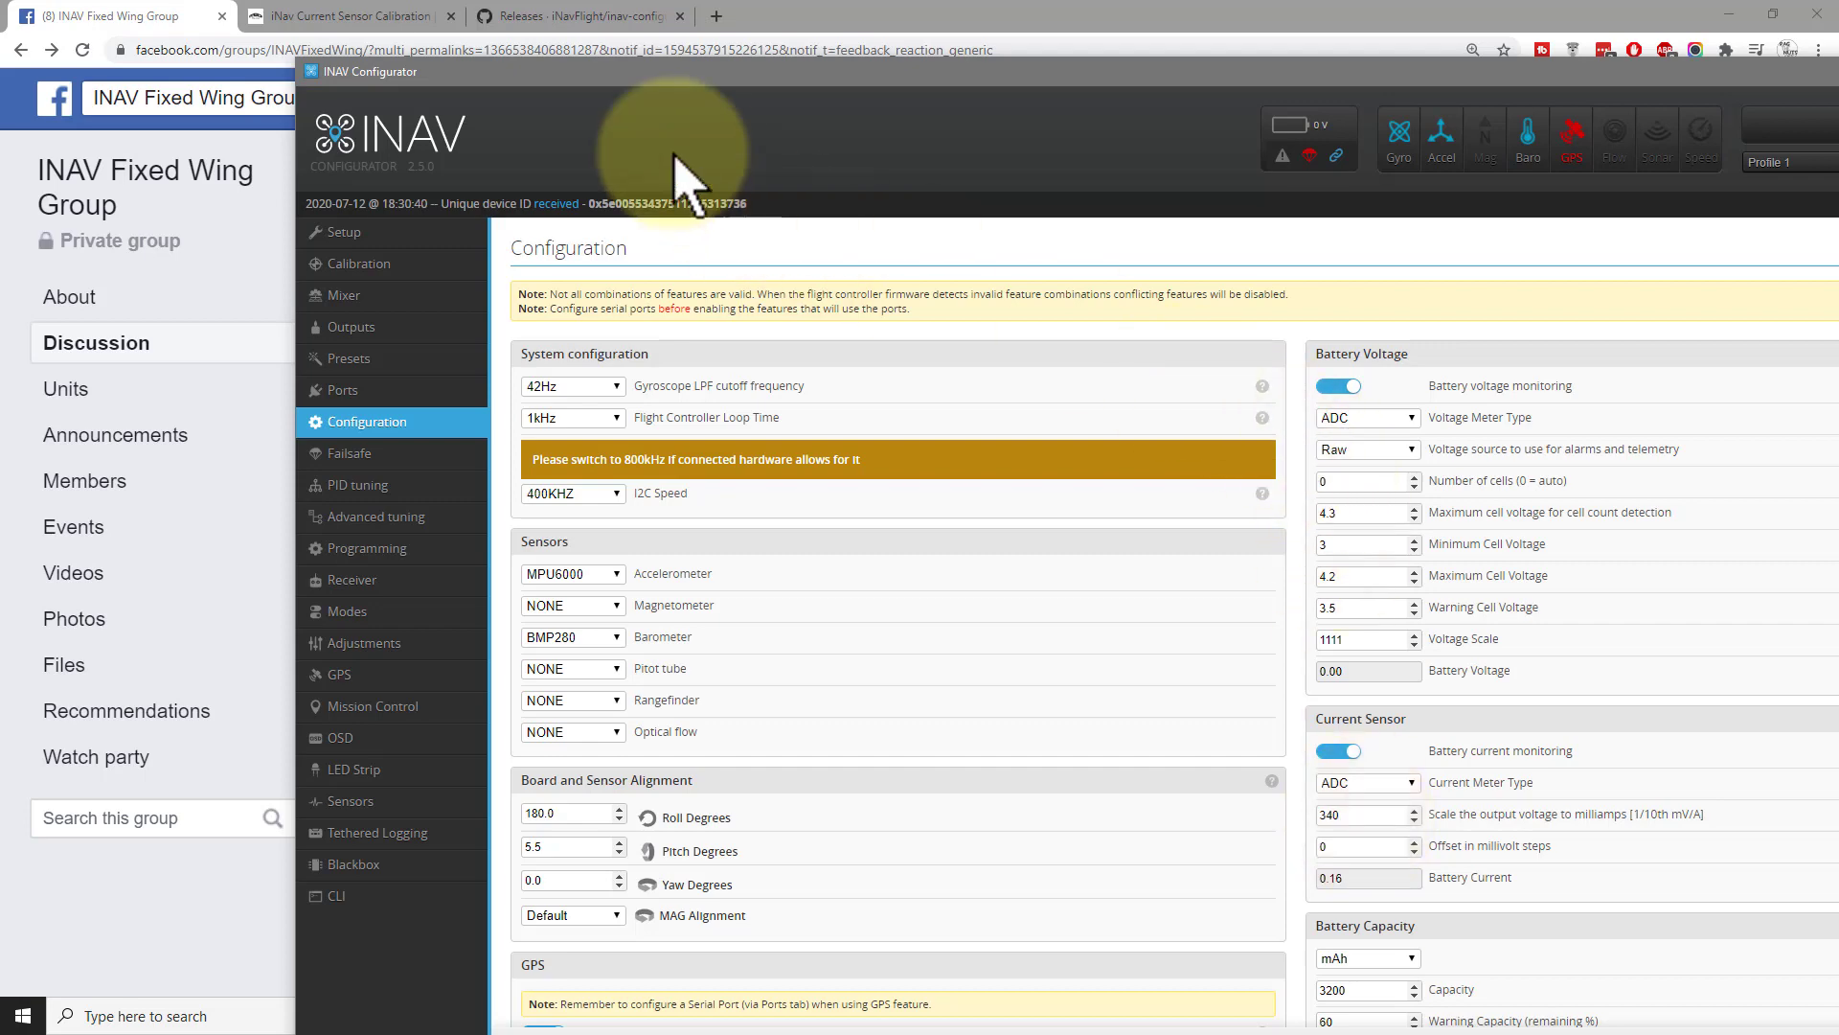
- Check the calibration page still shows new scale 344, then go back to the Facebook group post
click(347, 15)
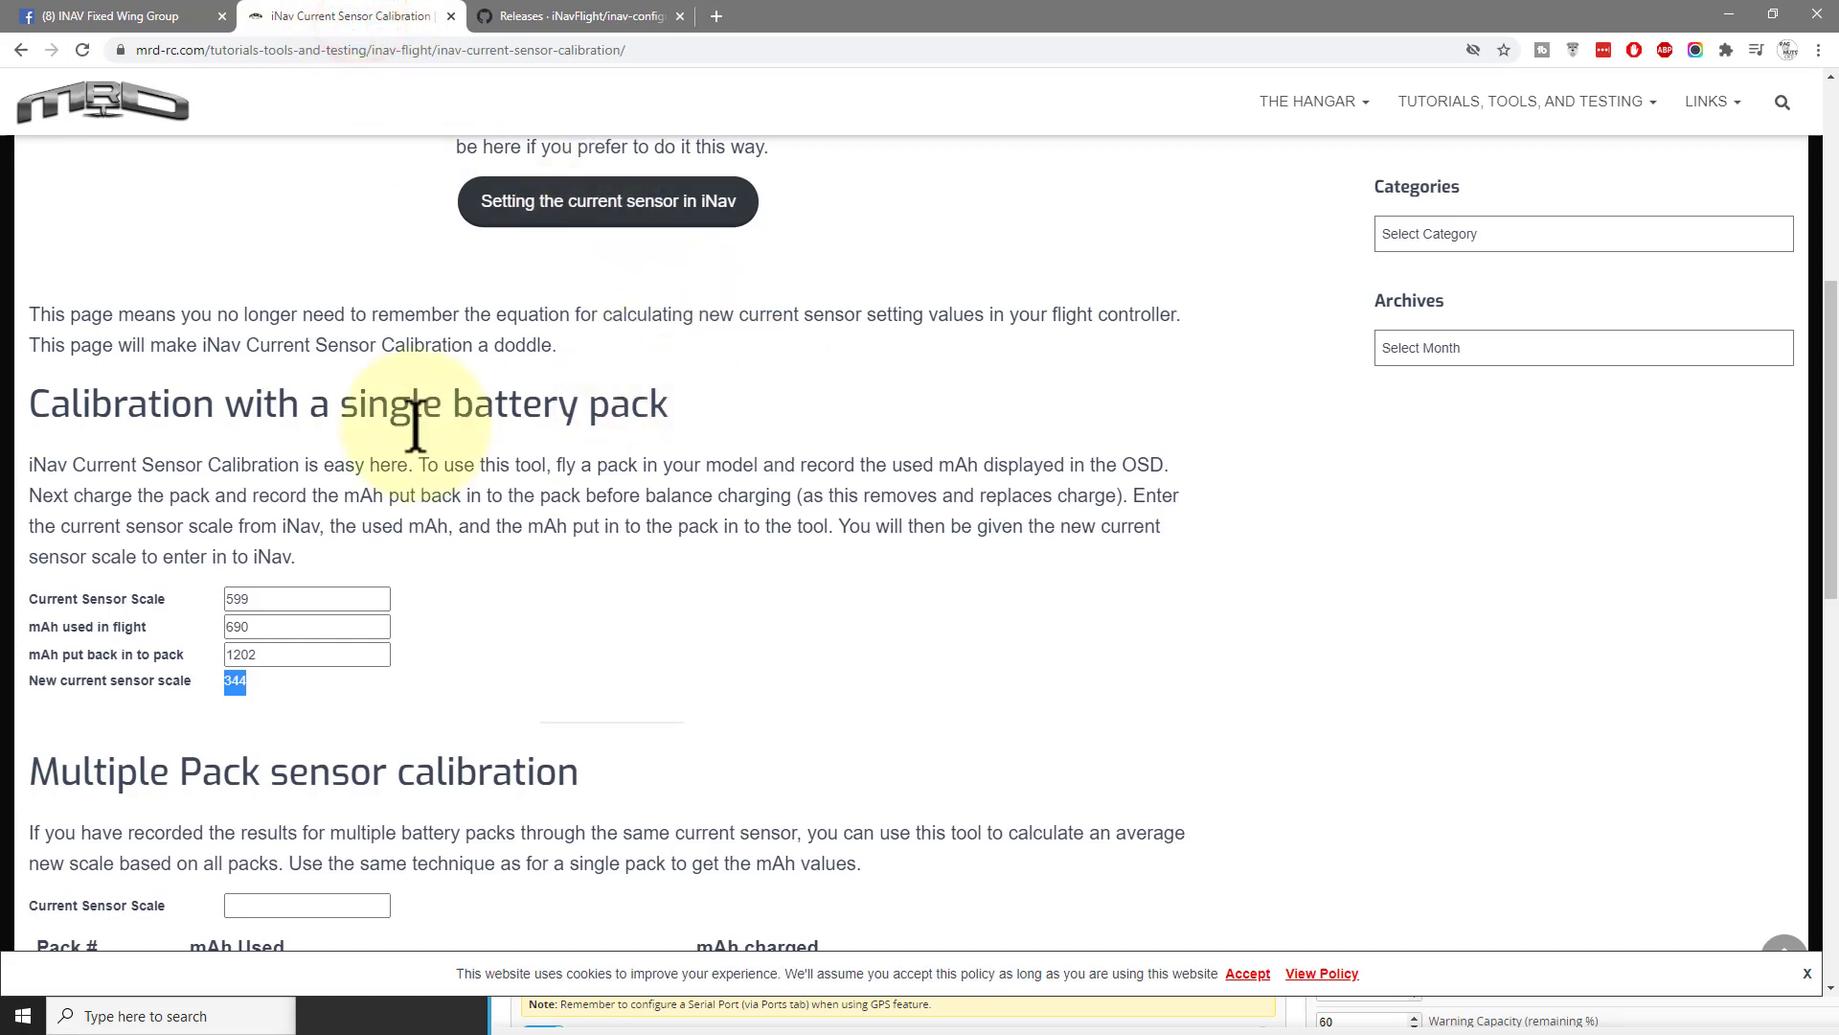
click(299, 653)
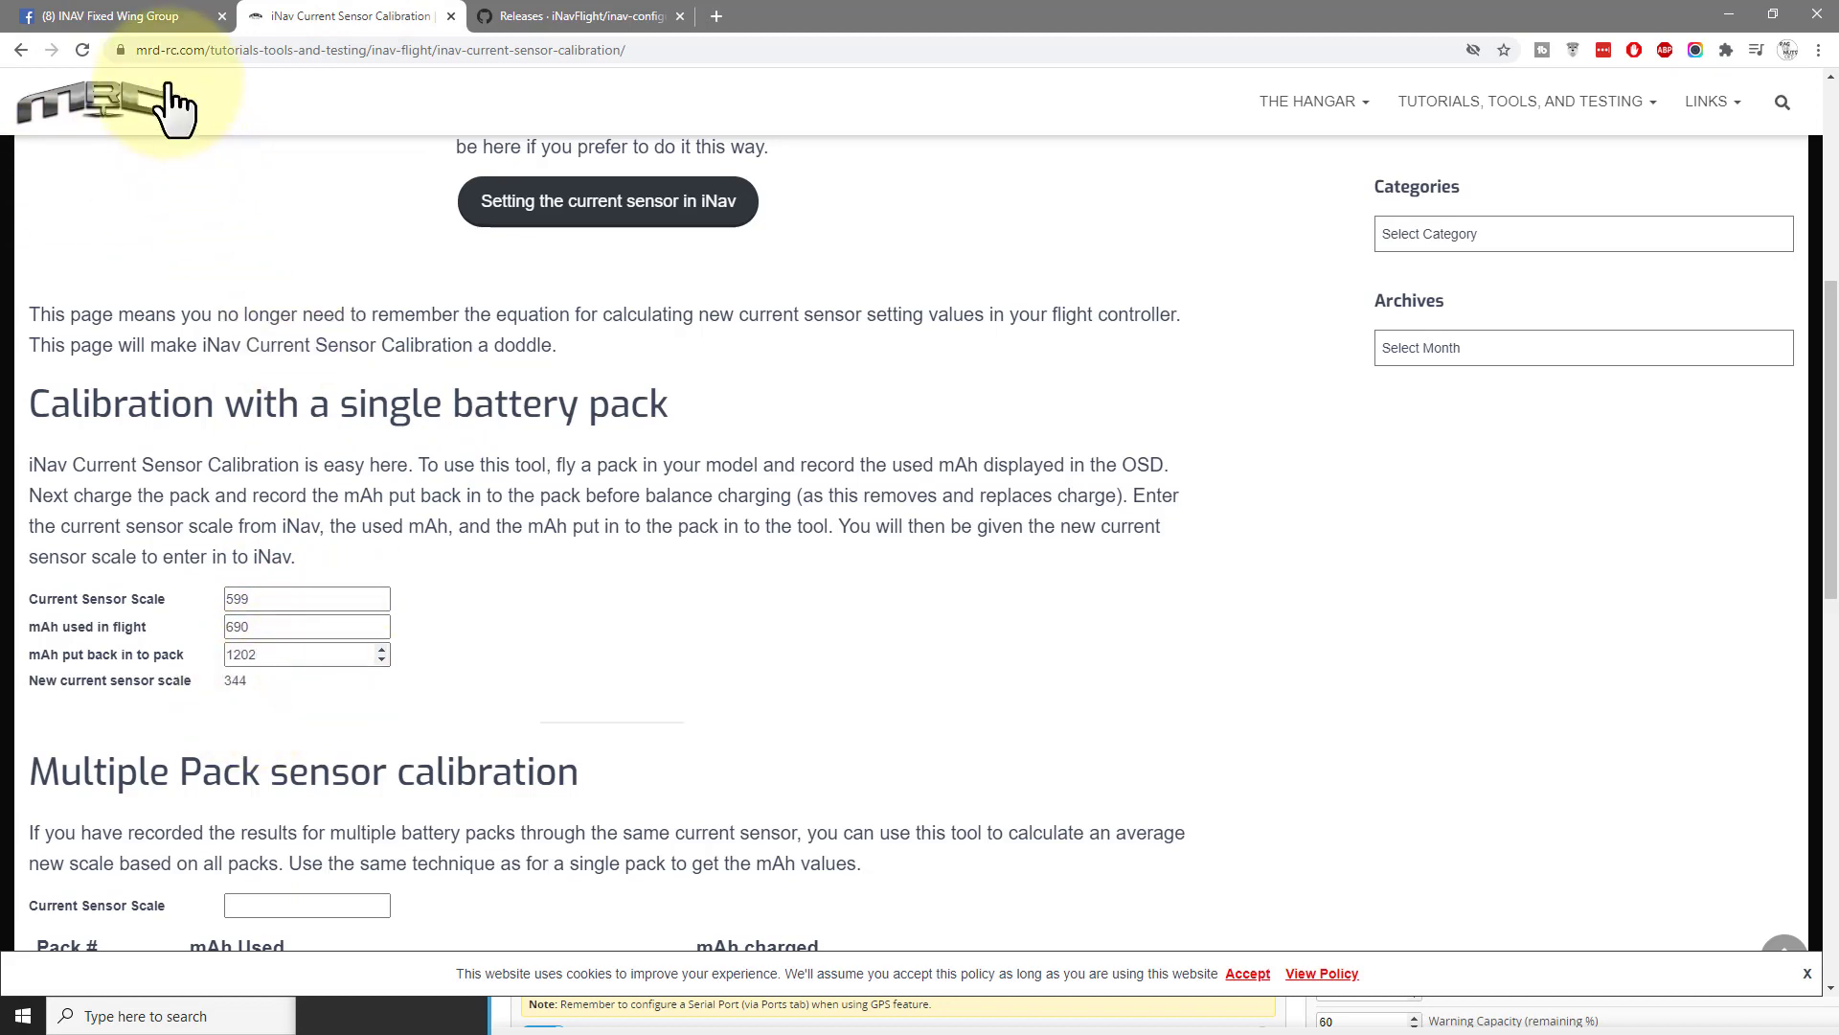
click(111, 15)
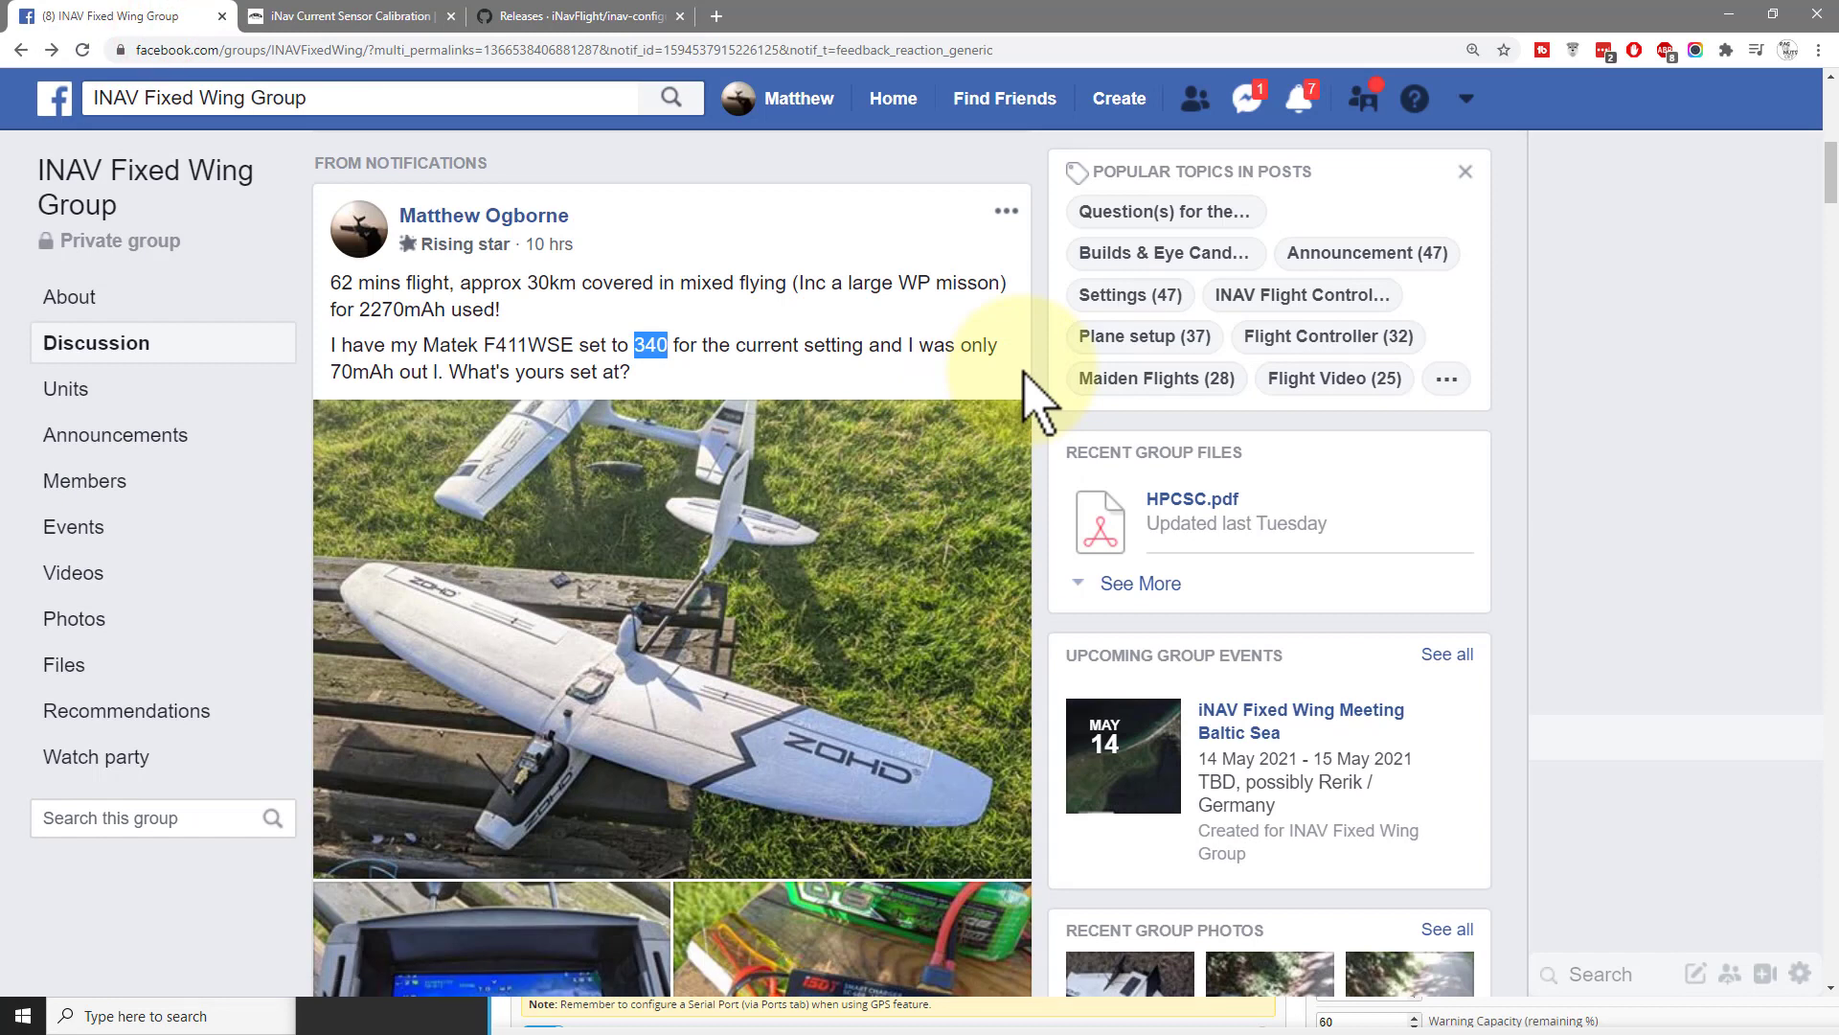